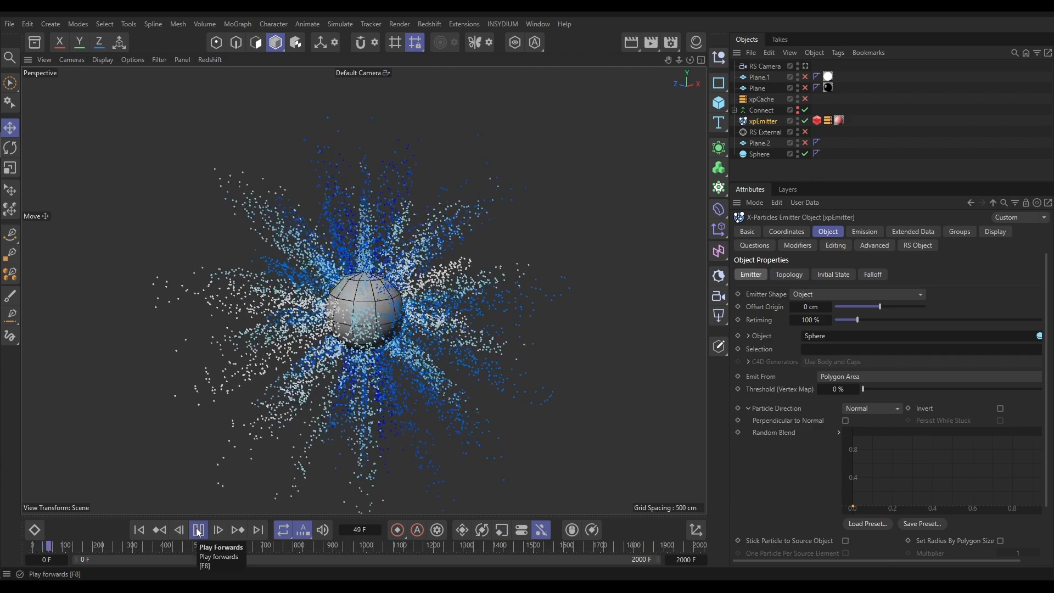
Step: Switch the emitter's Particle Direction to Phong Normal and replay the burst from the sphere
left_click(197, 529)
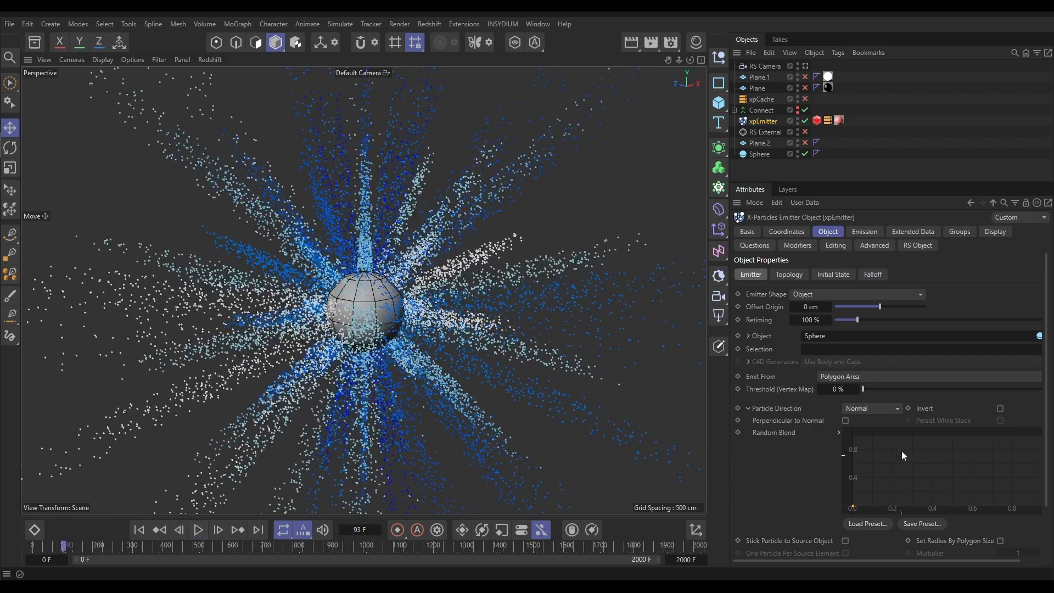
left_click(872, 408)
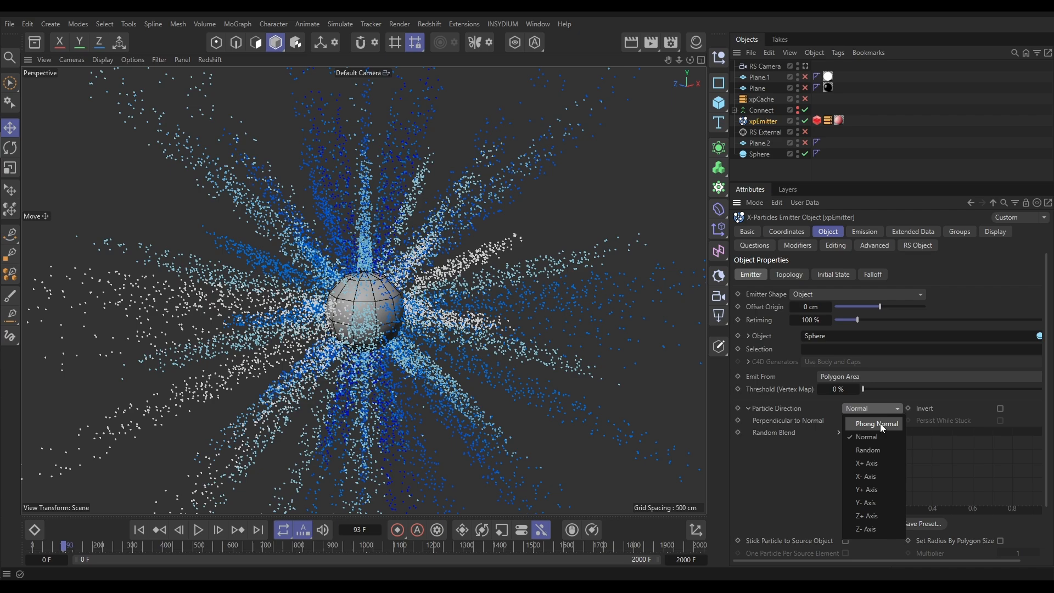
left_click(876, 424)
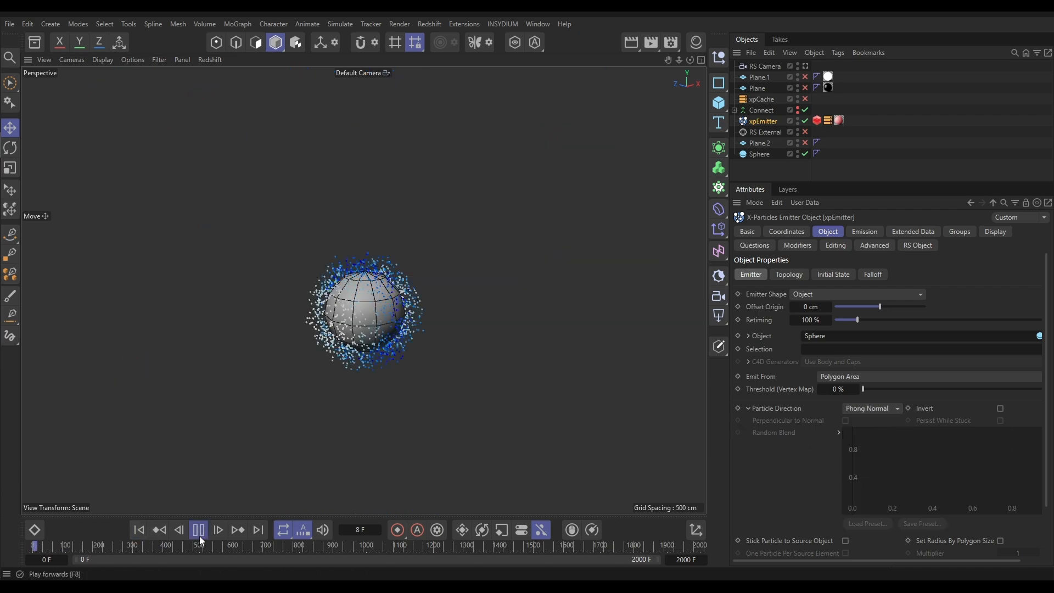
left_click(199, 531)
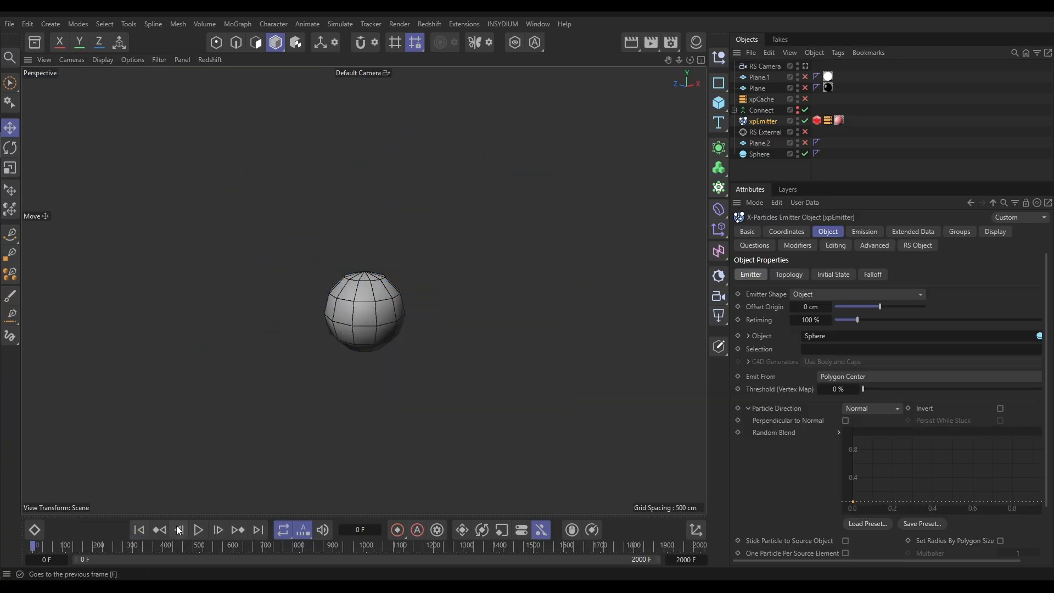
left_click(199, 530)
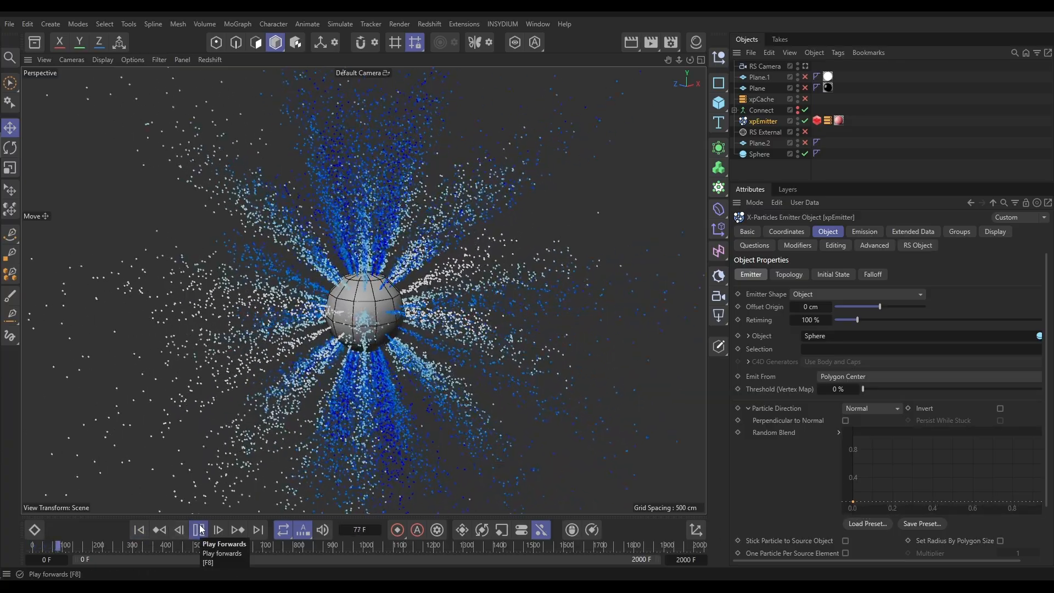
left_click(199, 530)
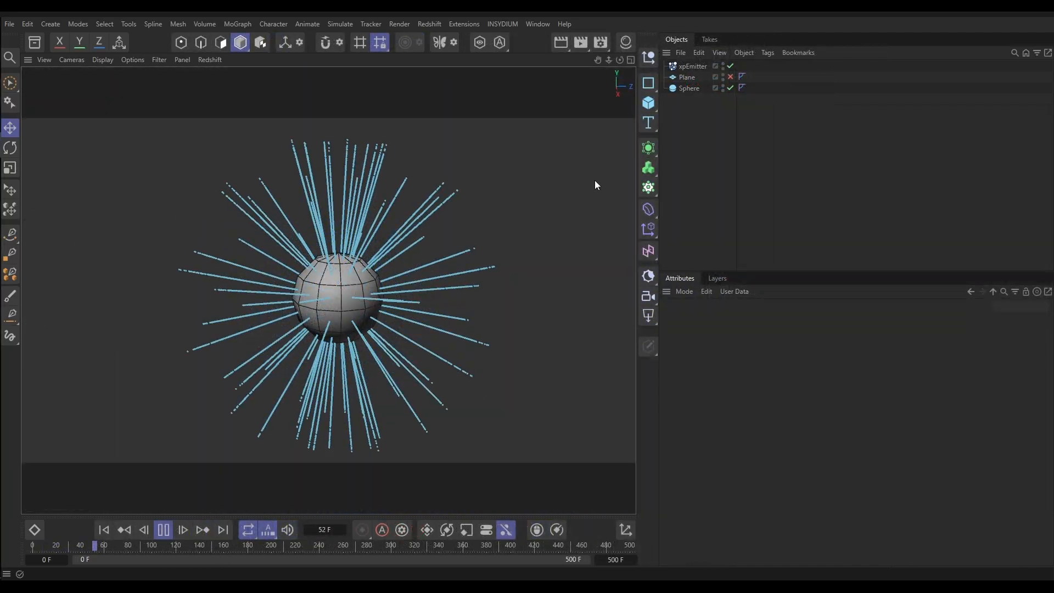
Step: Inspect the xpEmitter and Sphere settings, pausing playback with the emitter selected
left_click(693, 66)
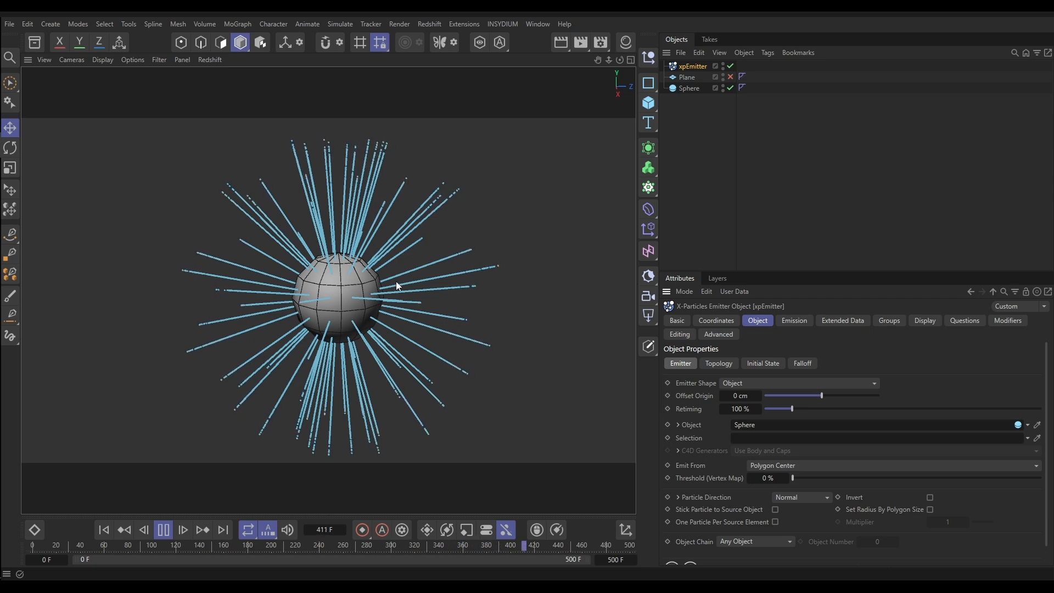
left_click(689, 87)
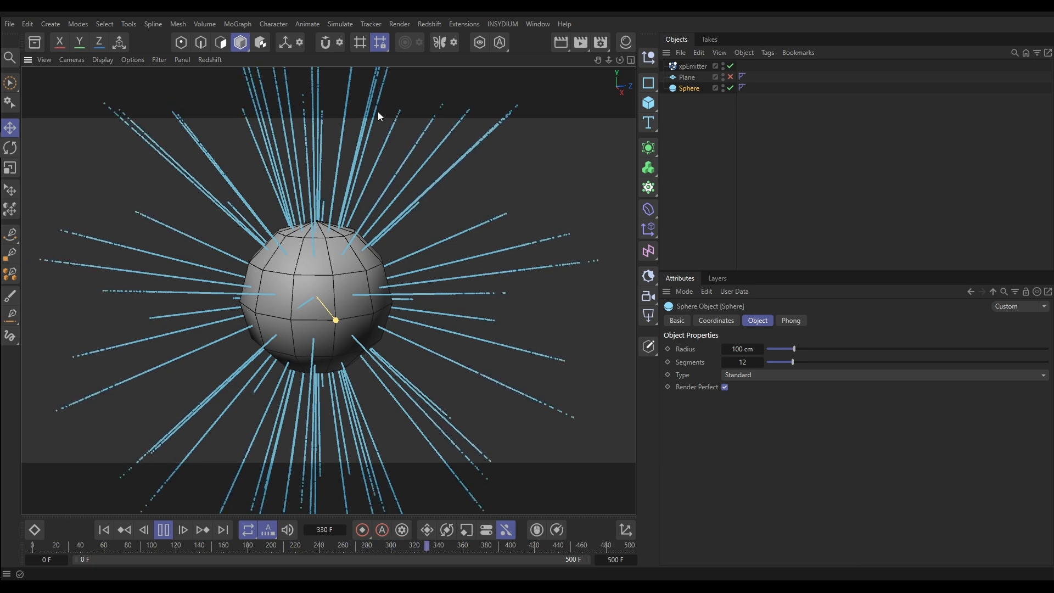
left_click(163, 529)
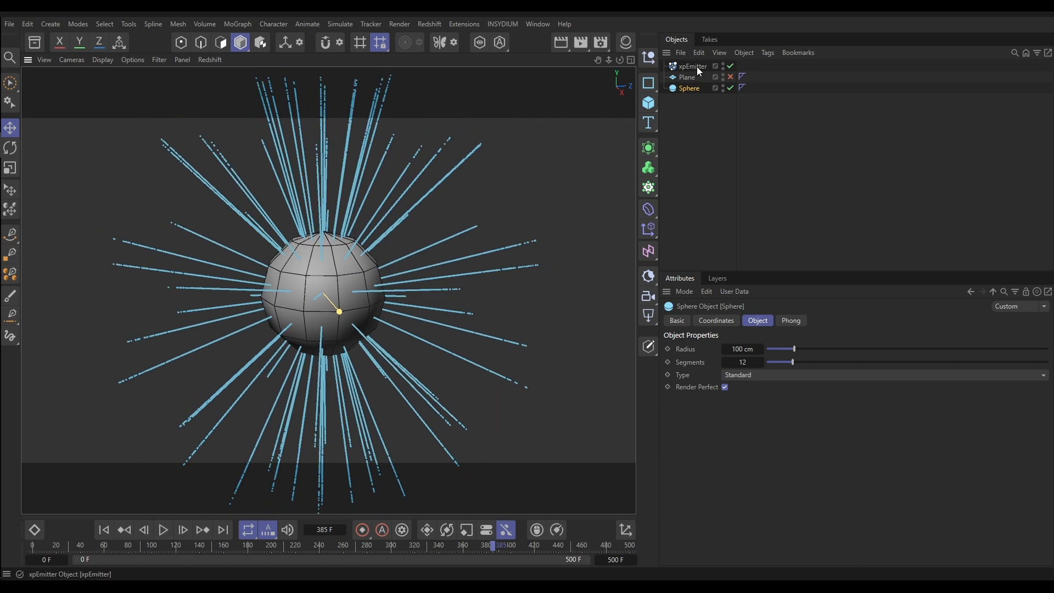
left_click(692, 66)
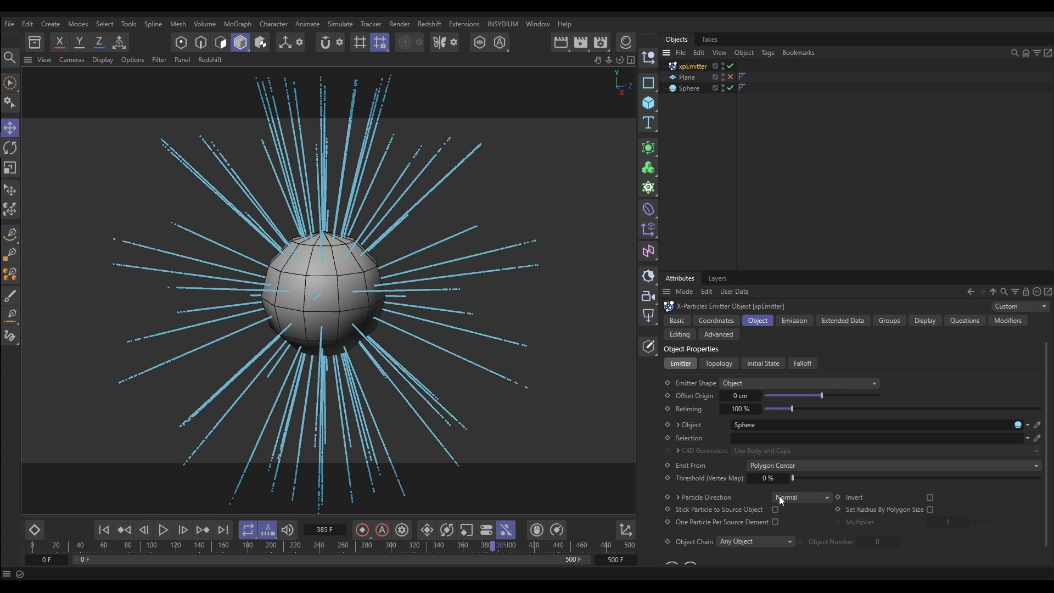
mouse_move(379, 381)
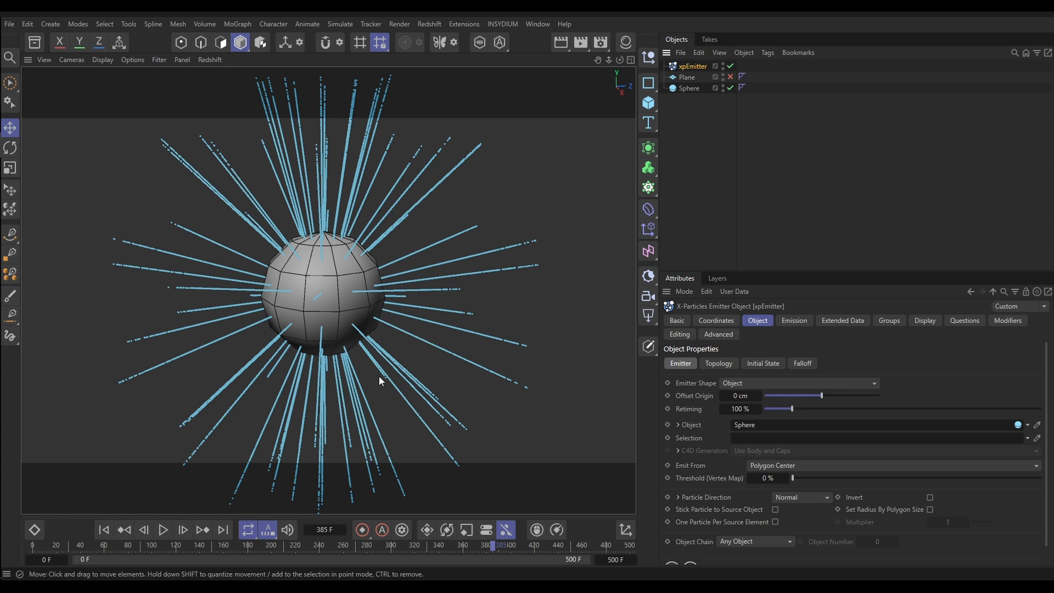
mouse_move(706, 469)
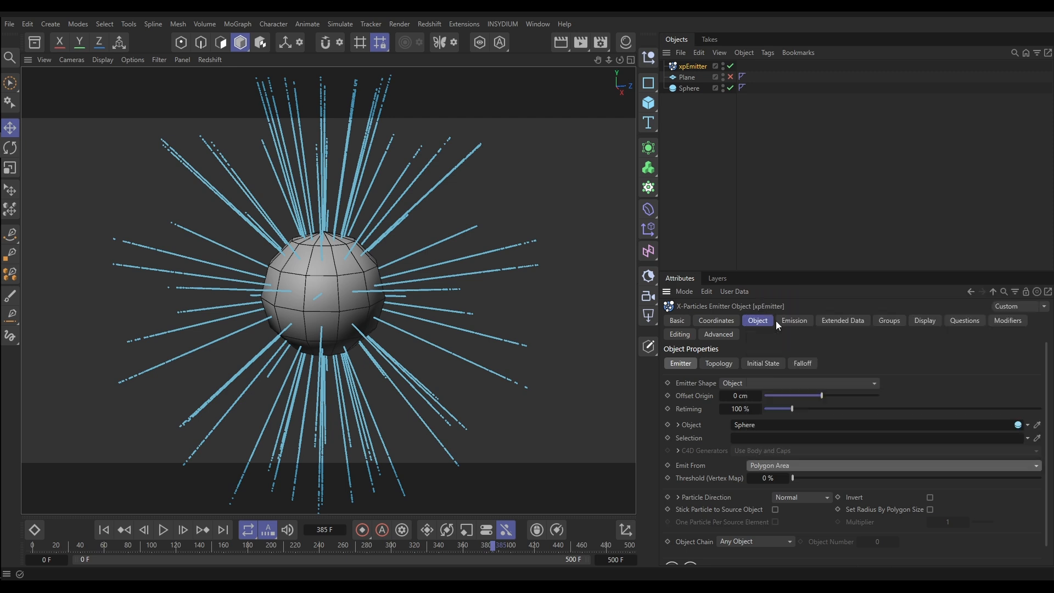
mouse_move(341, 298)
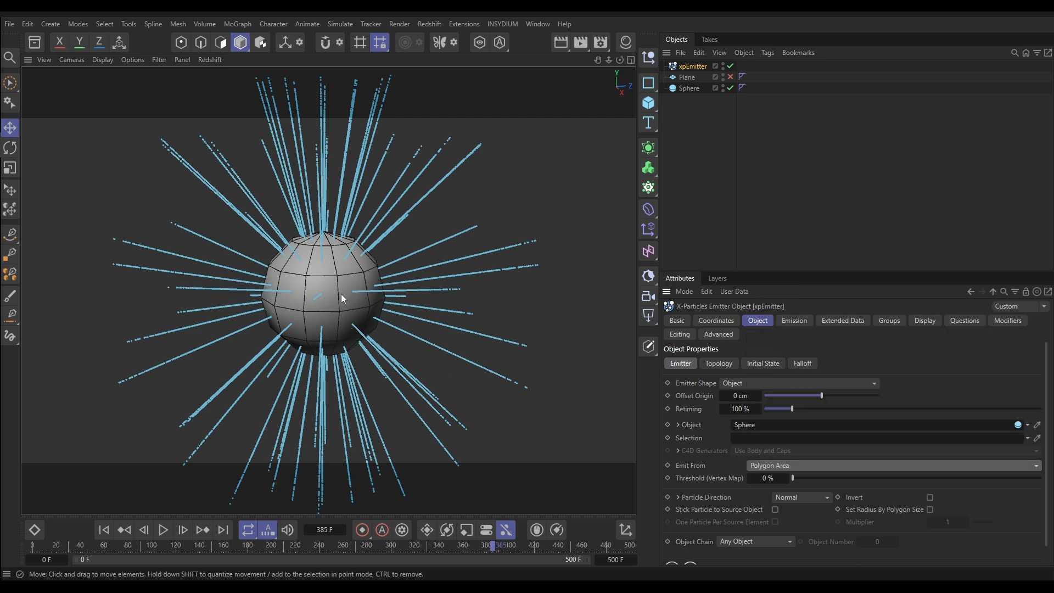
mouse_move(352, 288)
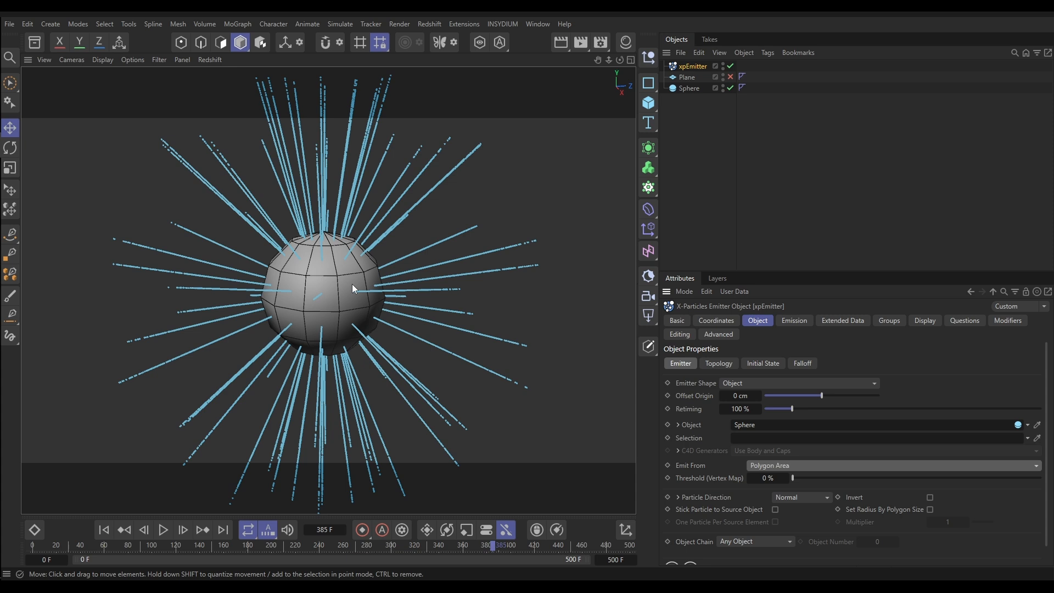
mouse_move(263, 350)
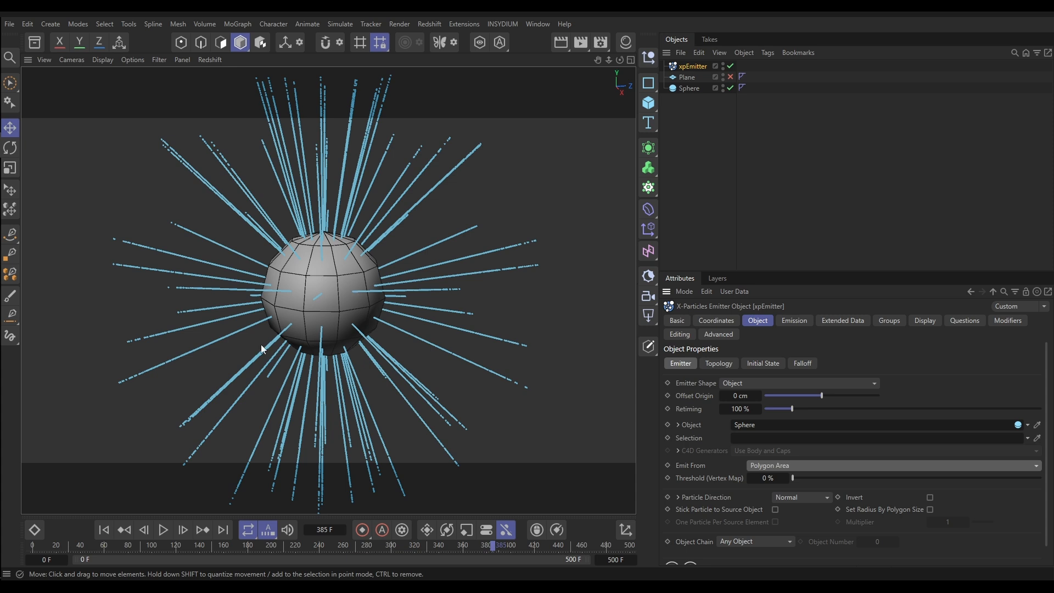
Step: Rewind and replay the simulation with polygon-area emission, then pause on the wide bands
left_click(163, 531)
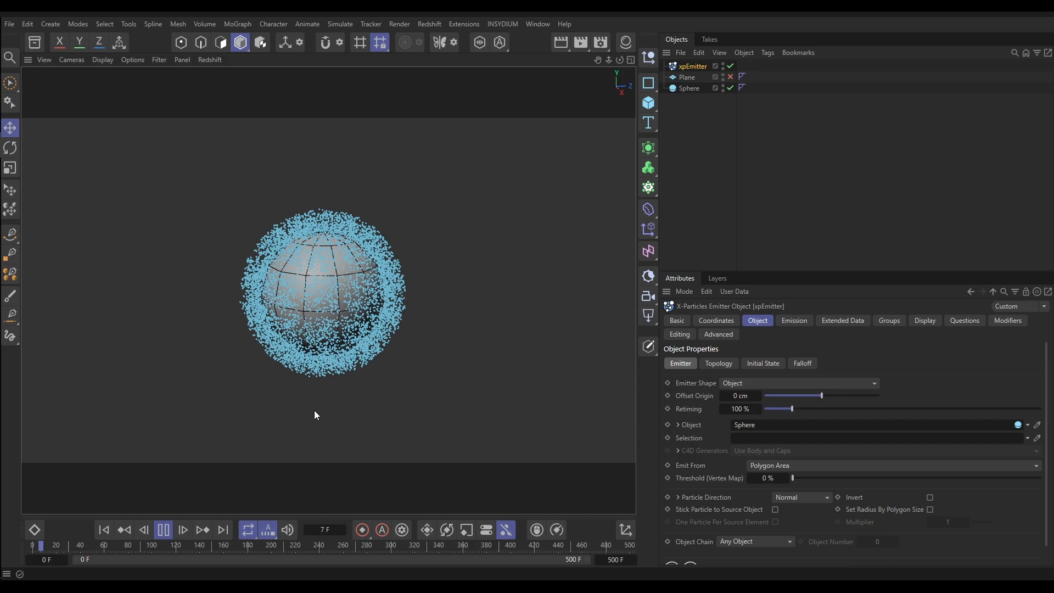
left_click(183, 530)
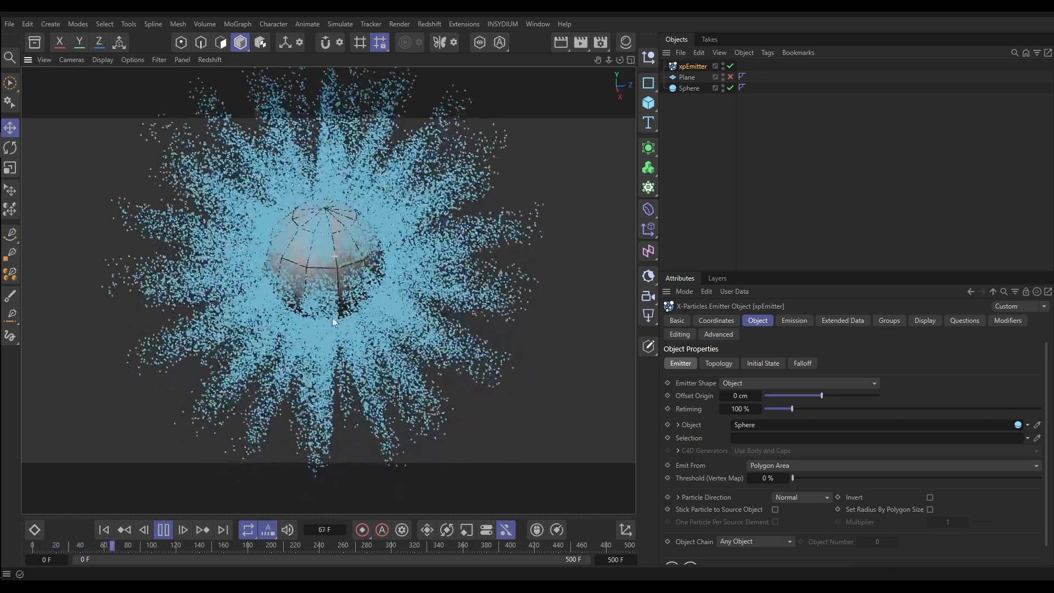
left_click(162, 531)
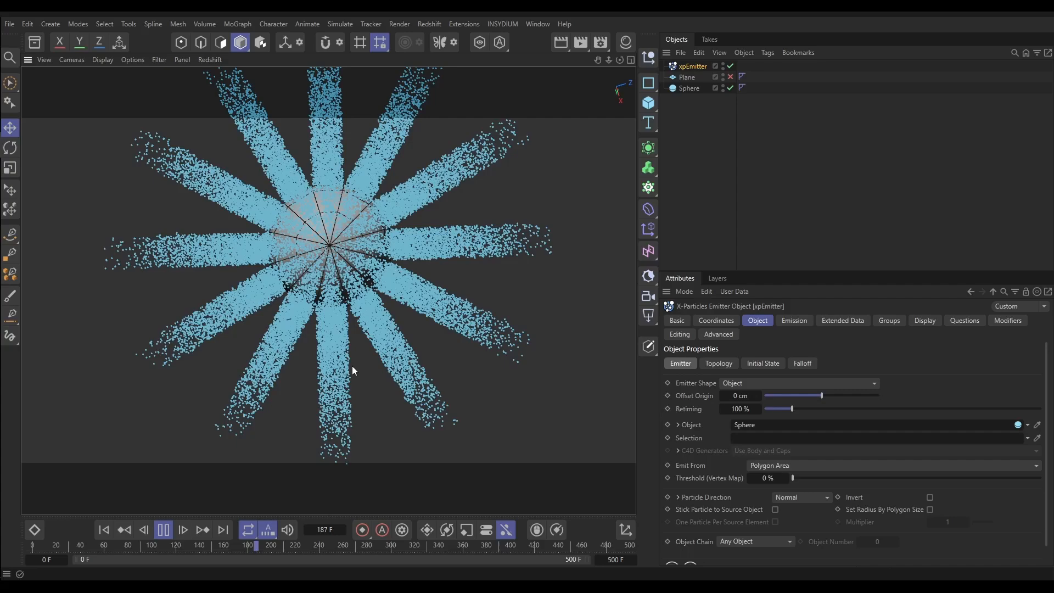
left_click(163, 529)
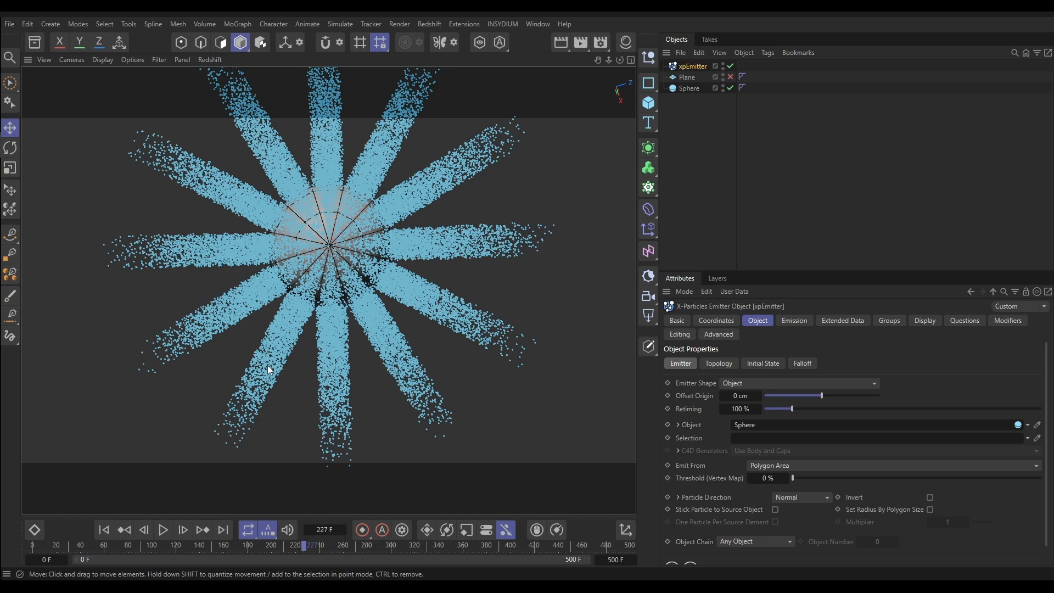
mouse_move(355, 313)
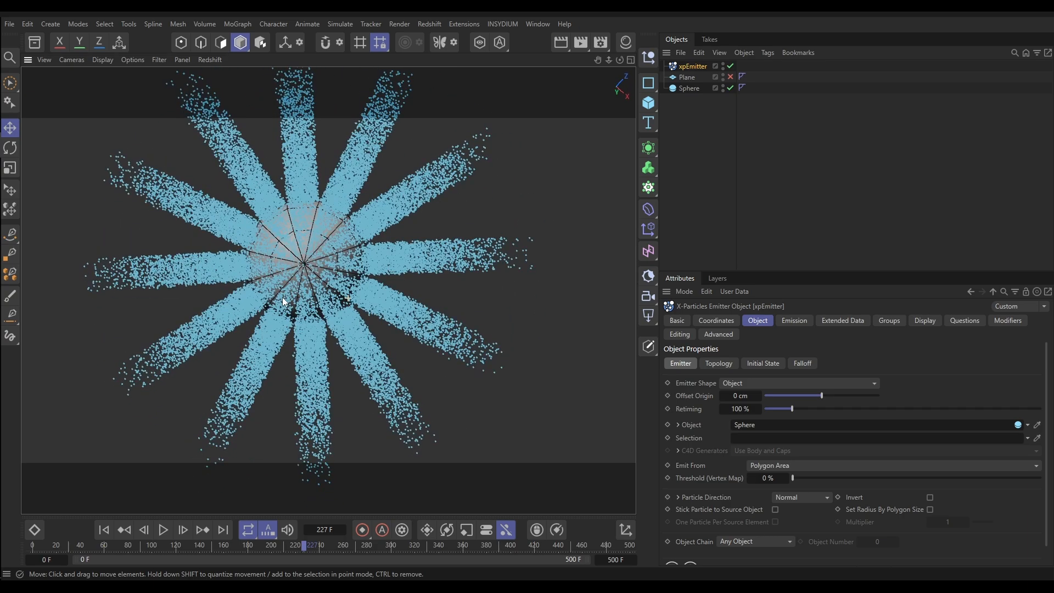
mouse_move(390, 161)
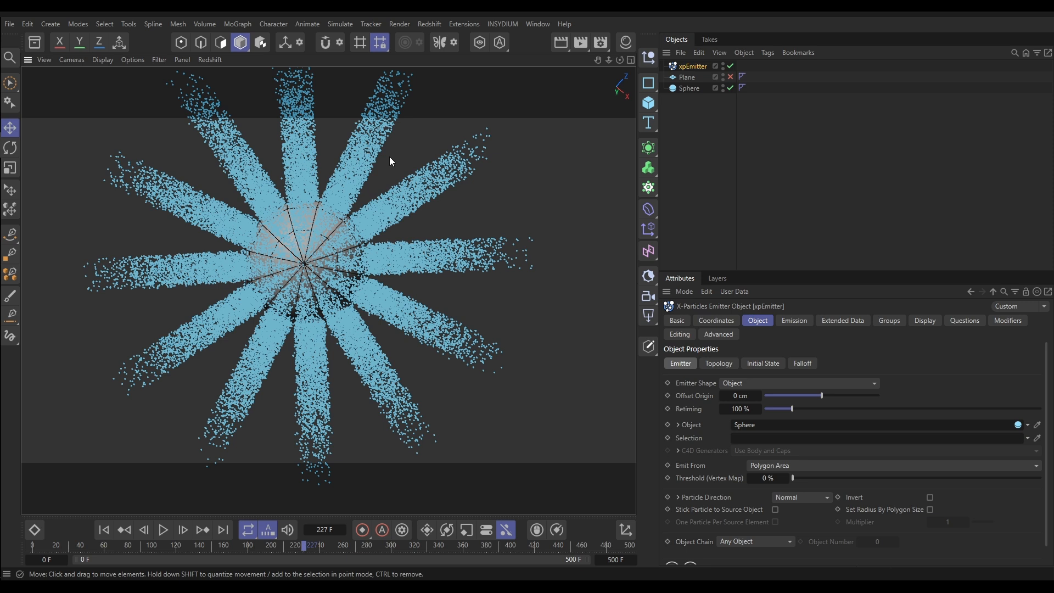
mouse_move(450, 301)
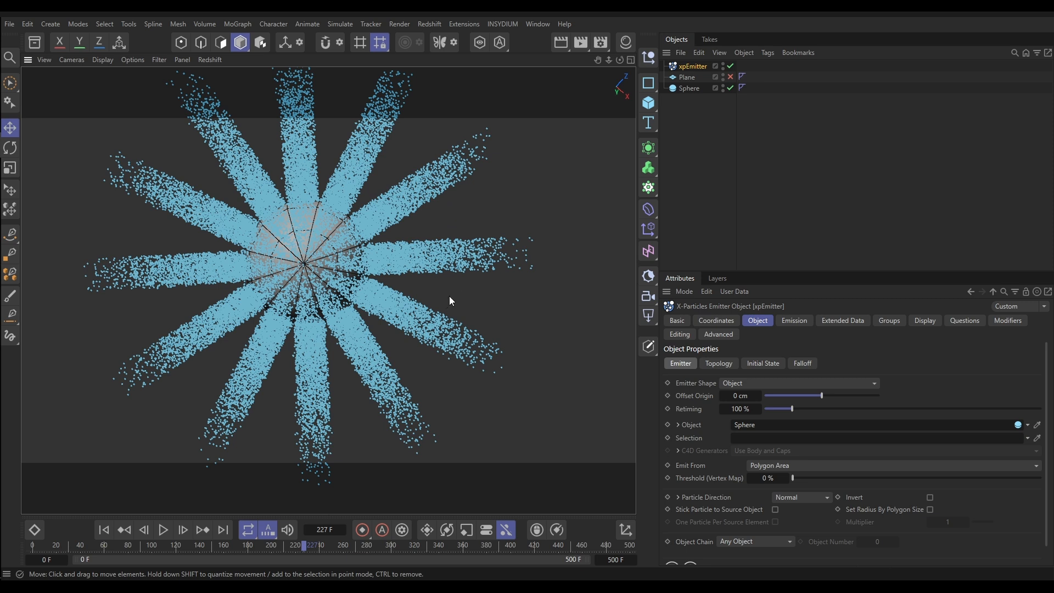
mouse_move(272, 193)
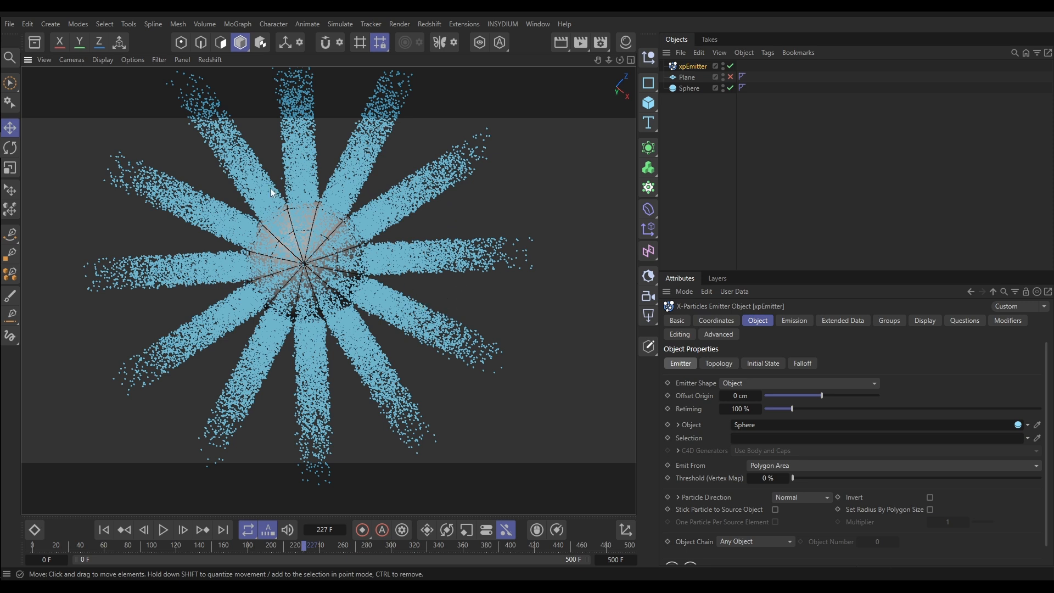
mouse_move(337, 388)
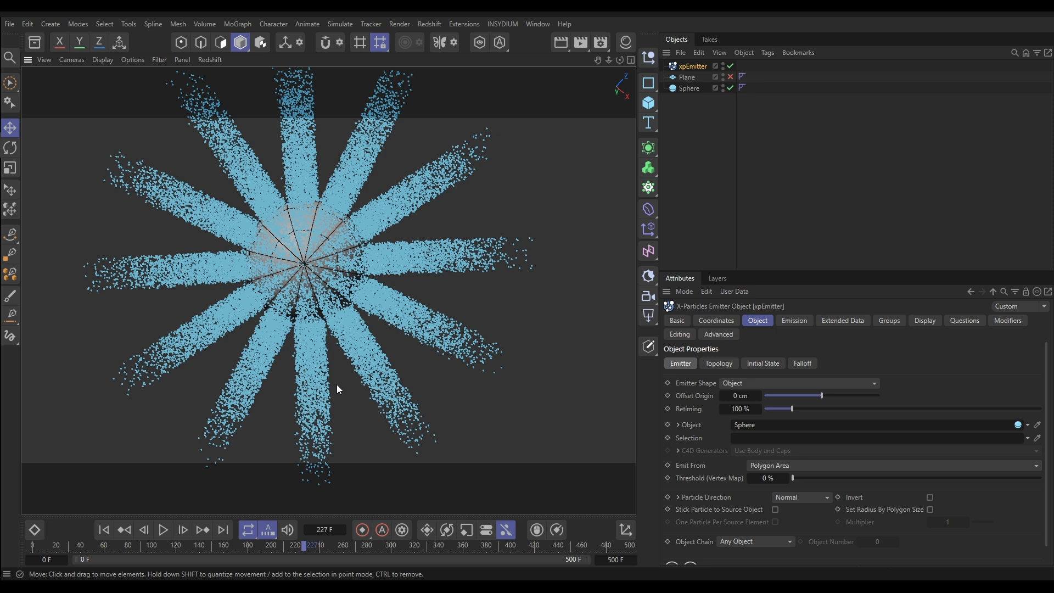
mouse_move(323, 327)
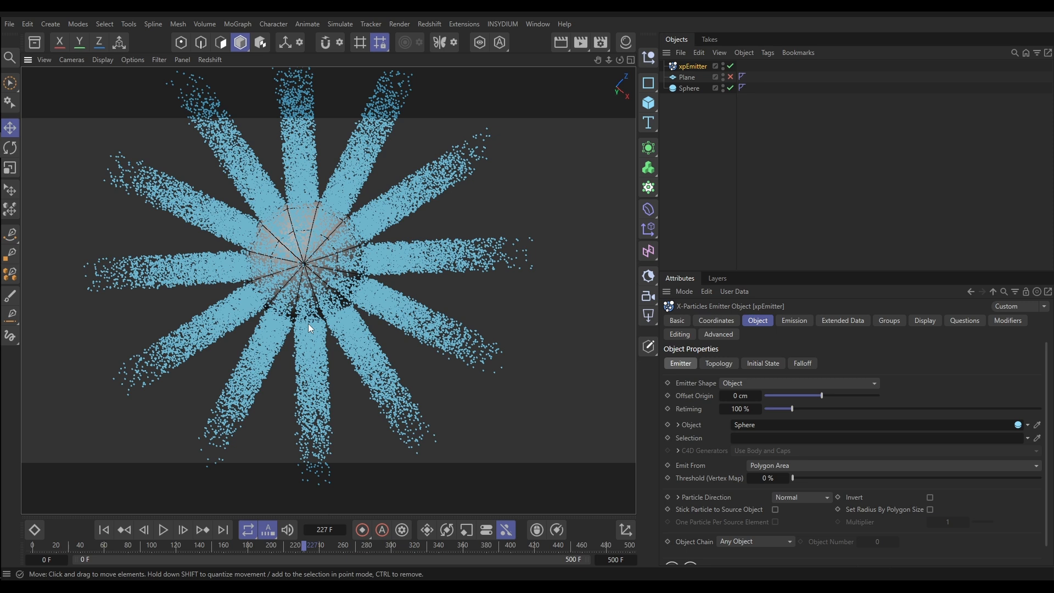
mouse_move(691, 97)
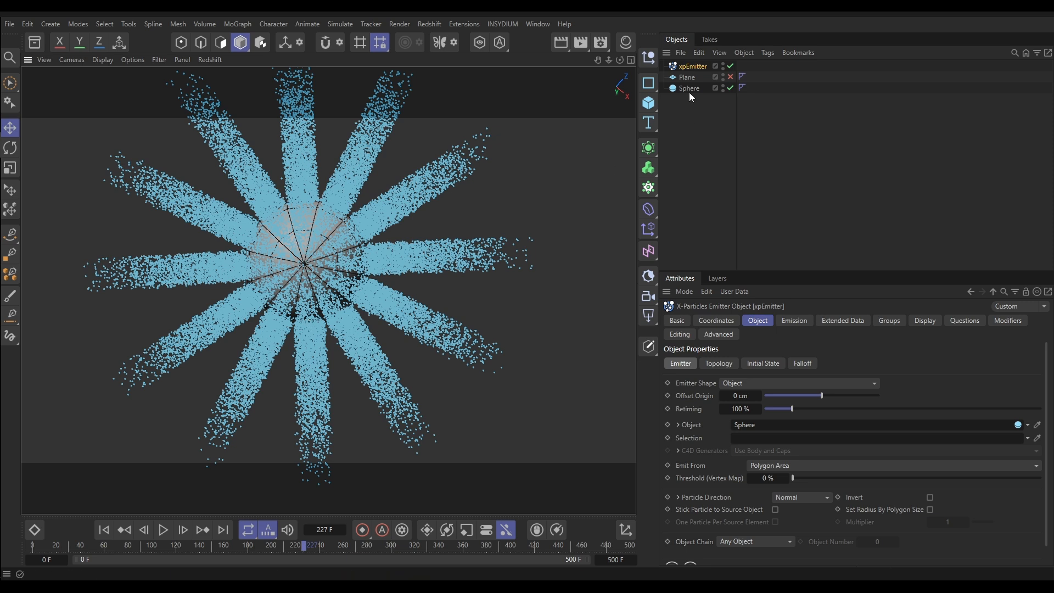
mouse_move(743, 88)
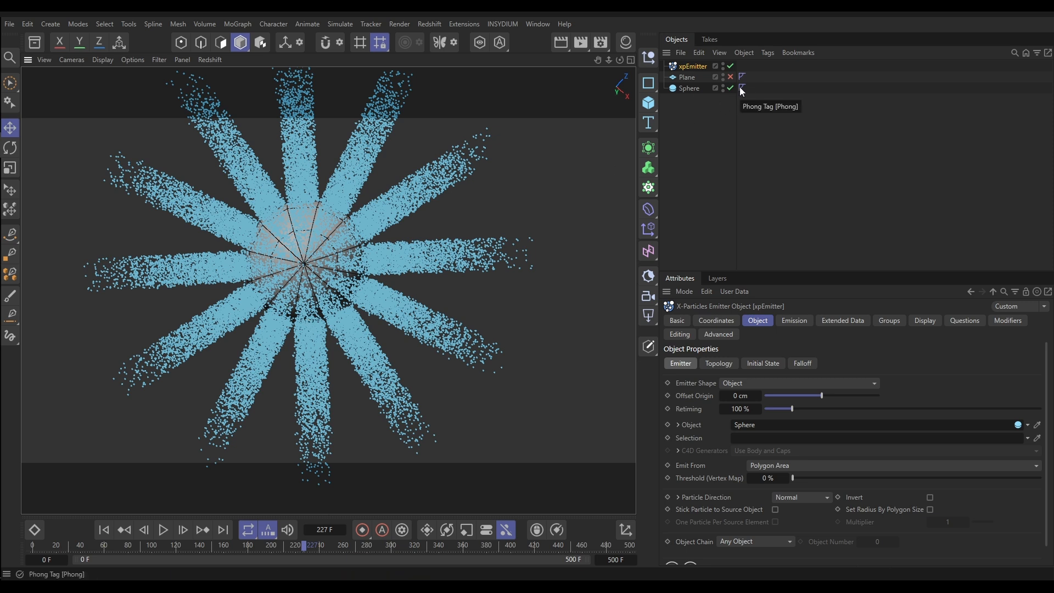
mouse_move(719, 114)
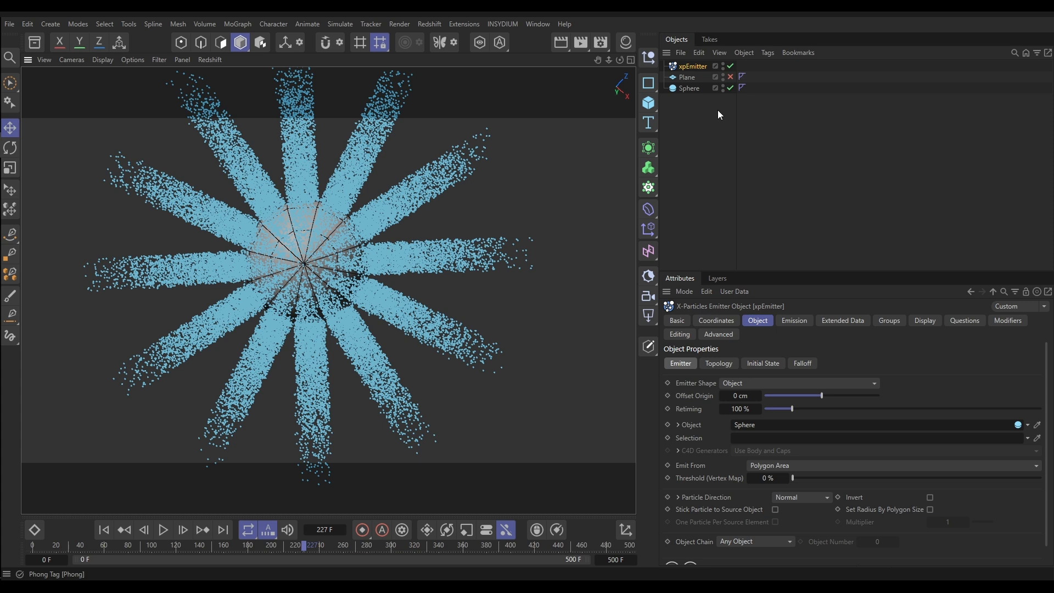
mouse_move(691, 257)
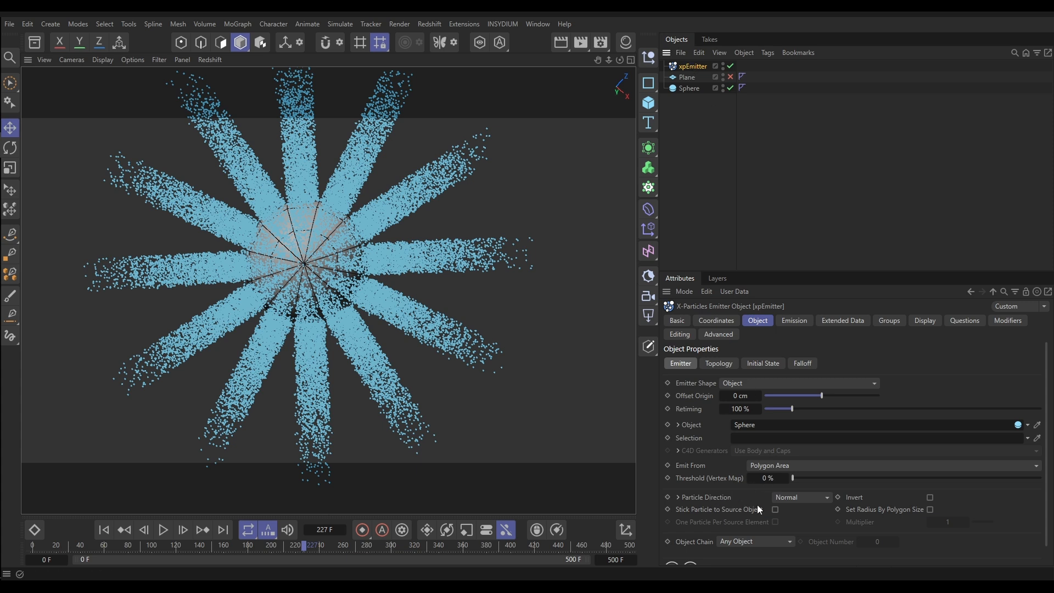
Step: Switch Particle Direction to Phong Normal and rewind to the first frame
left_click(800, 496)
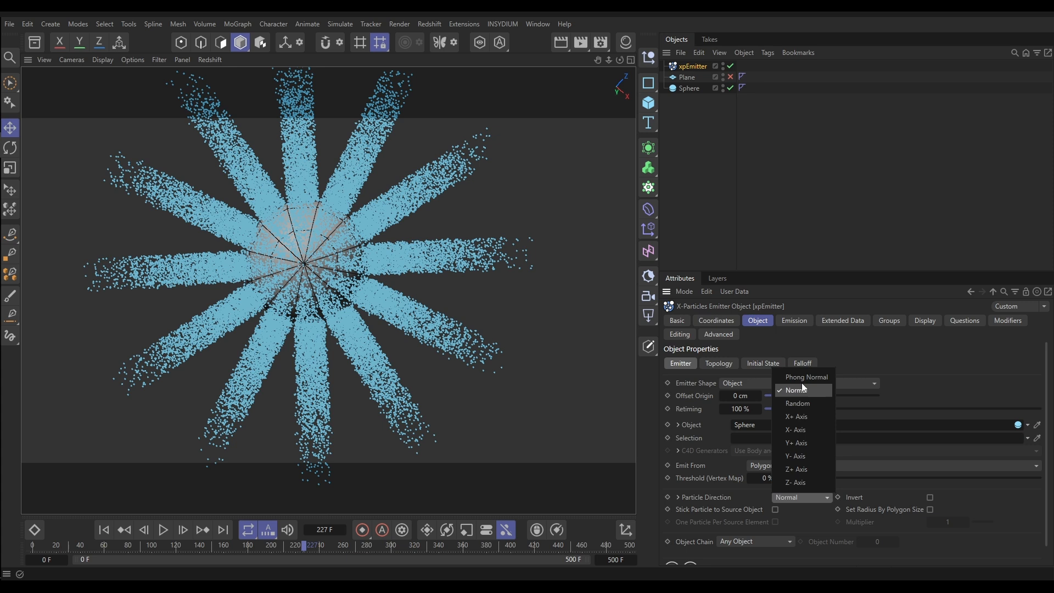
left_click(804, 376)
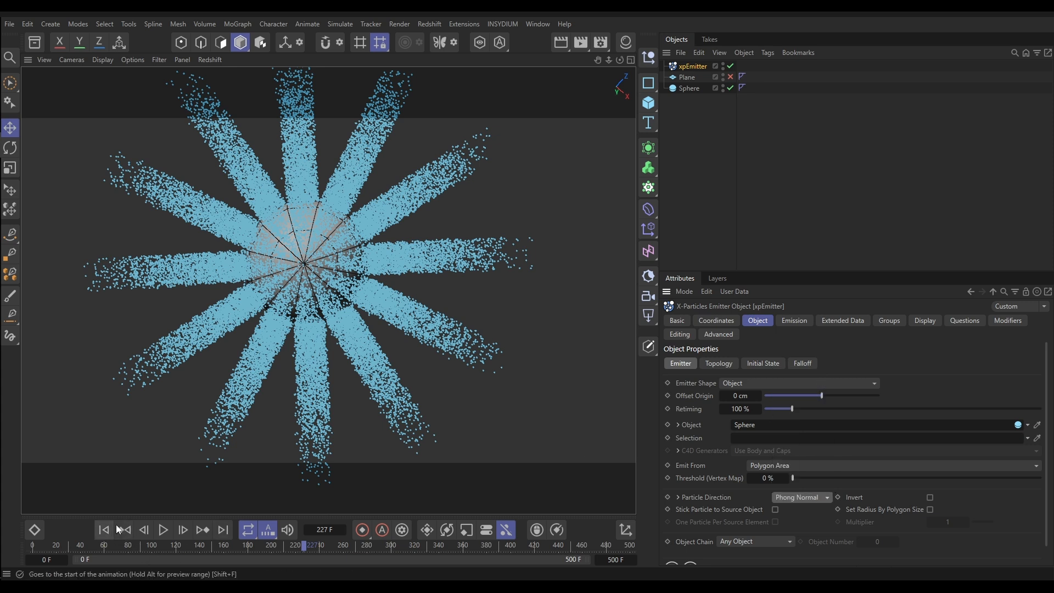
mouse_move(104, 529)
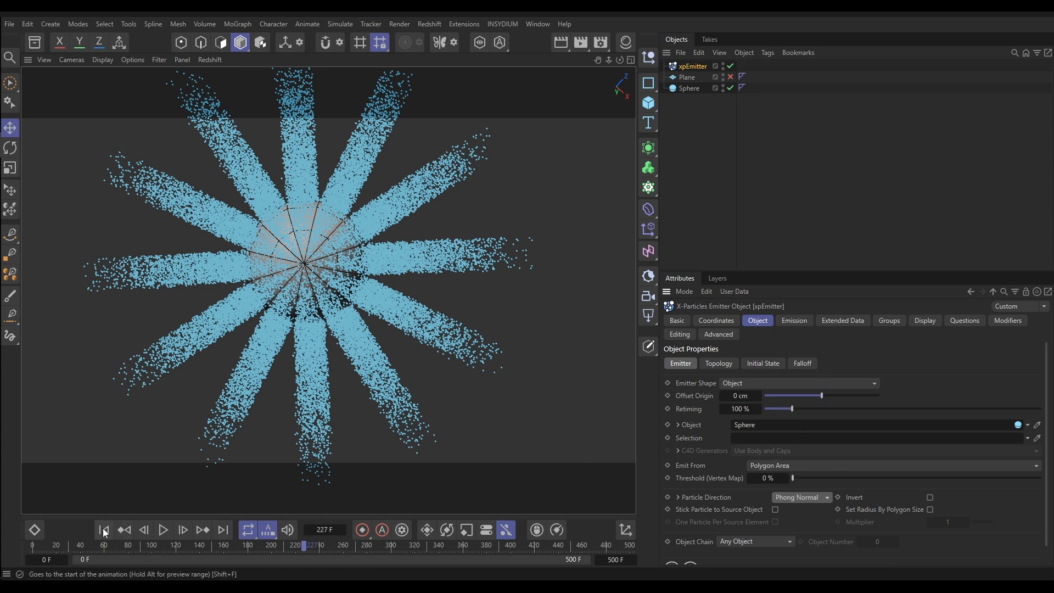
left_click(105, 530)
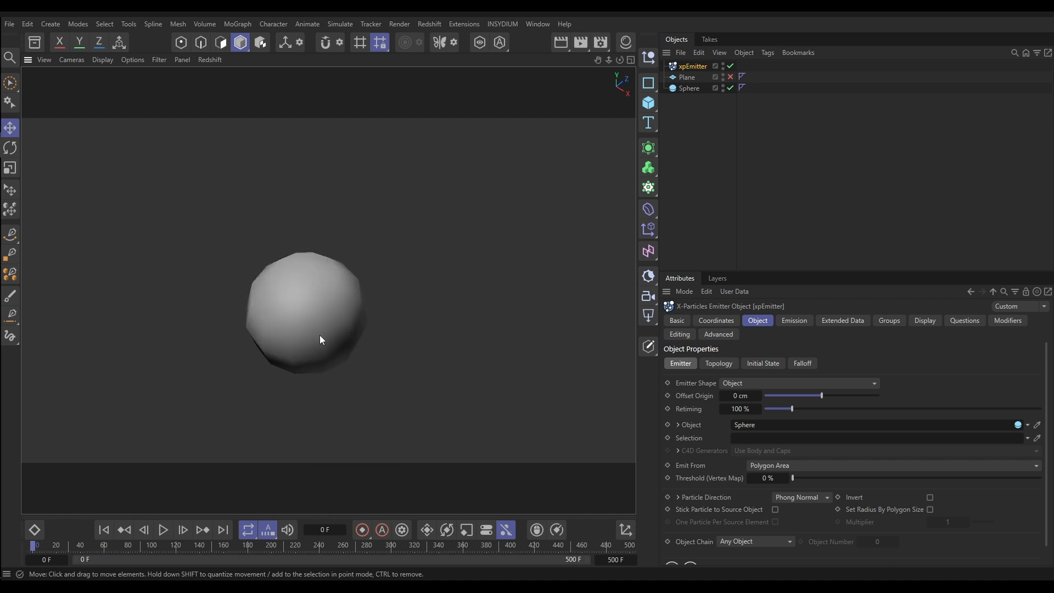
Step: Lower the sphere's Phong tag angle to 8°, replay the simulation, and return to the emitter
left_click(743, 88)
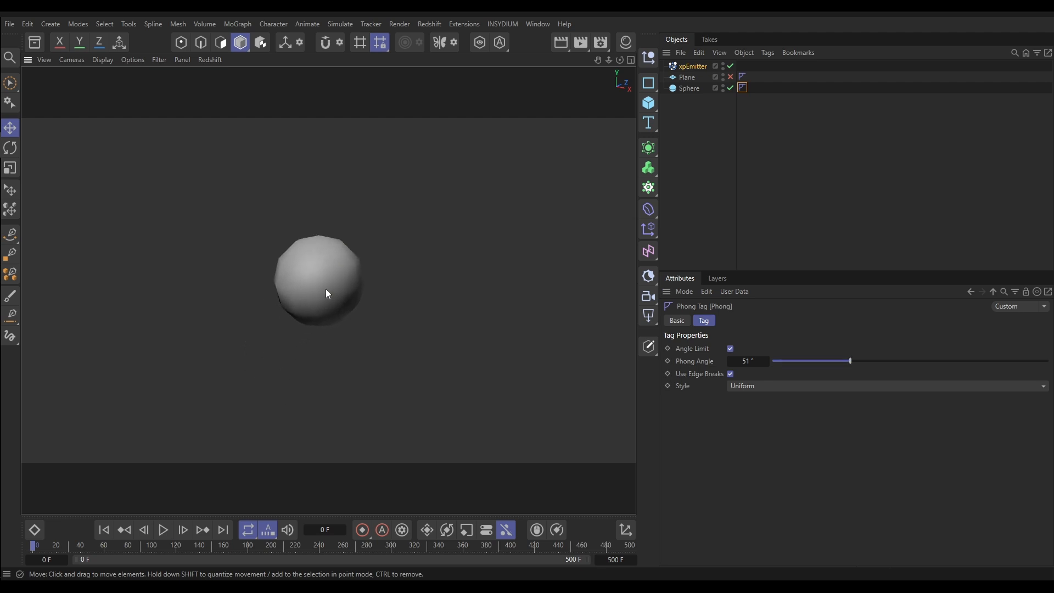
mouse_move(329, 285)
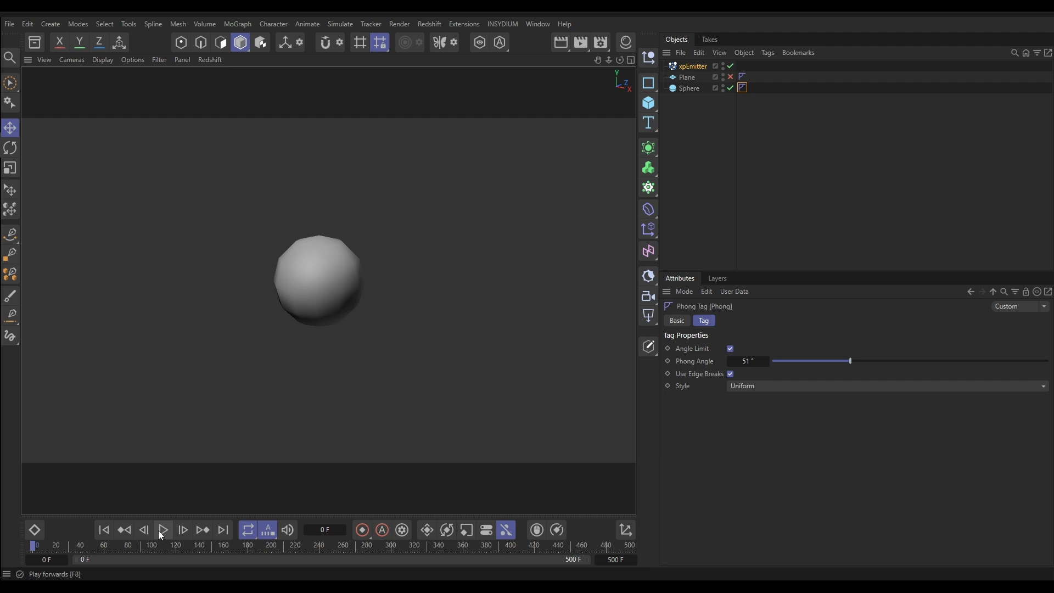
left_click(163, 531)
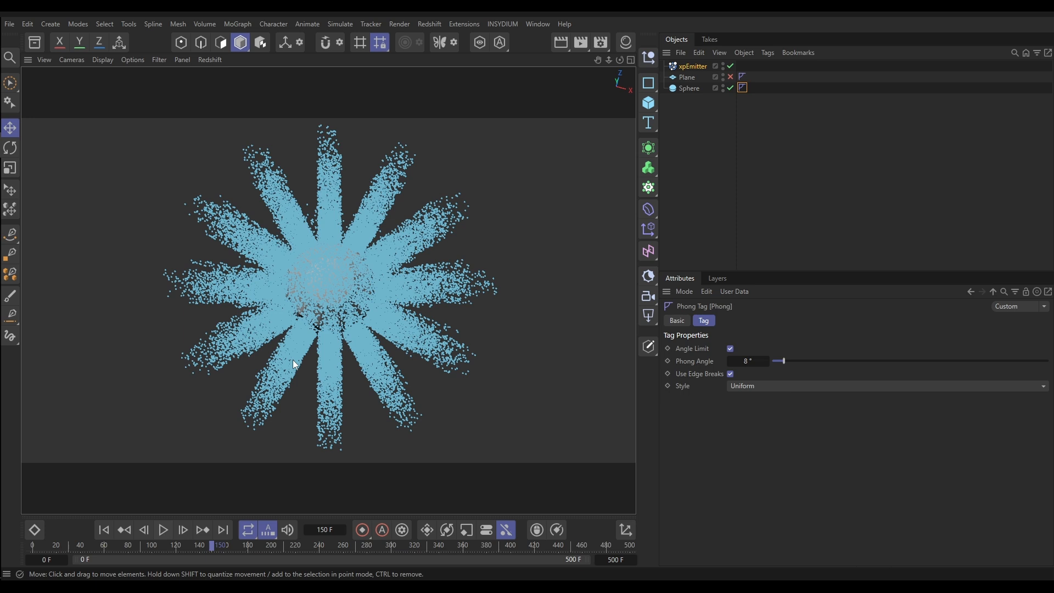
mouse_move(316, 336)
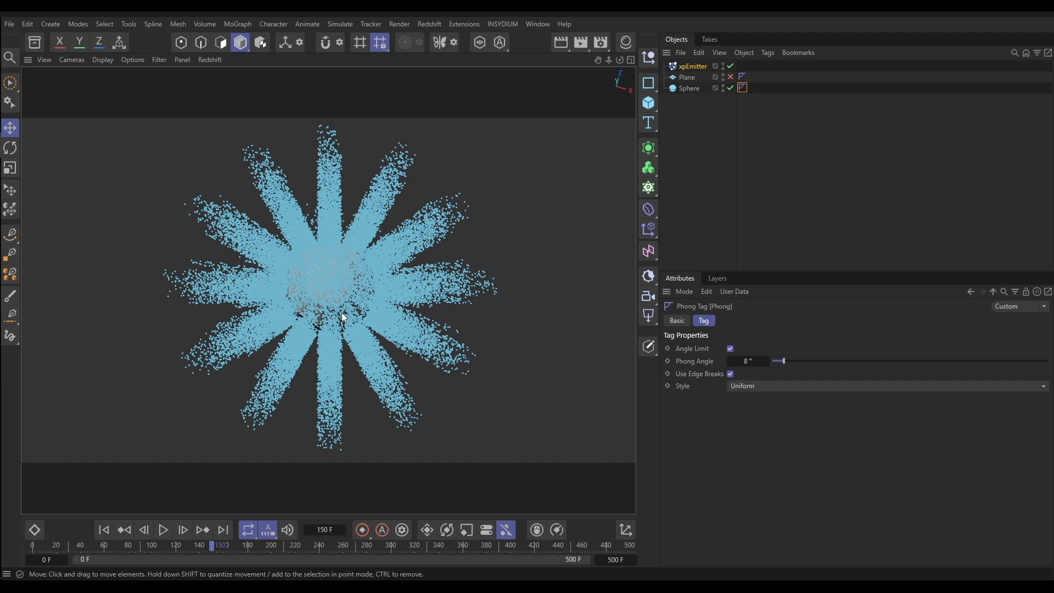
left_click(692, 65)
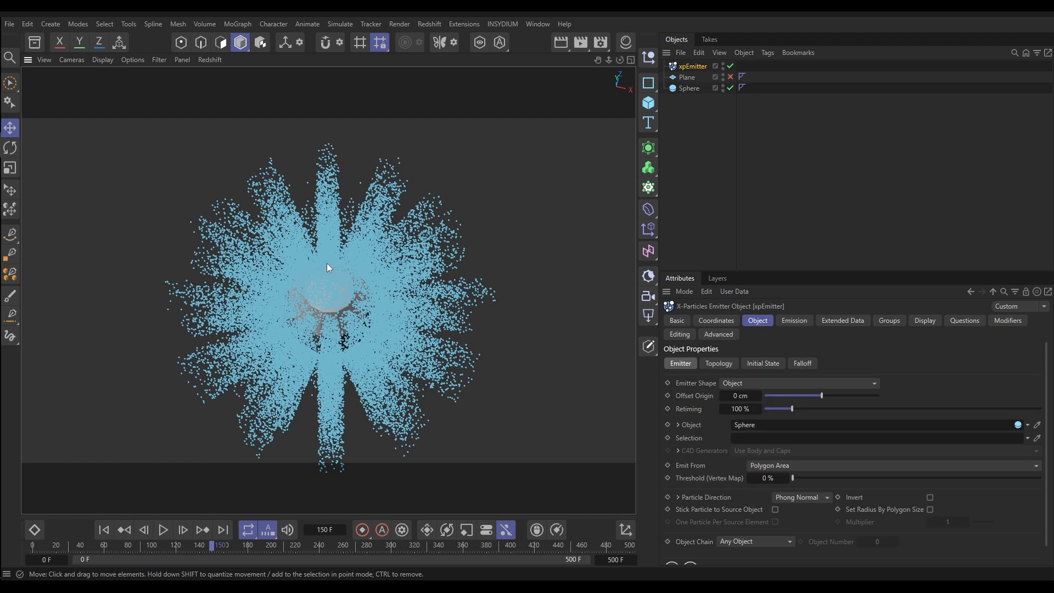
mouse_move(663, 139)
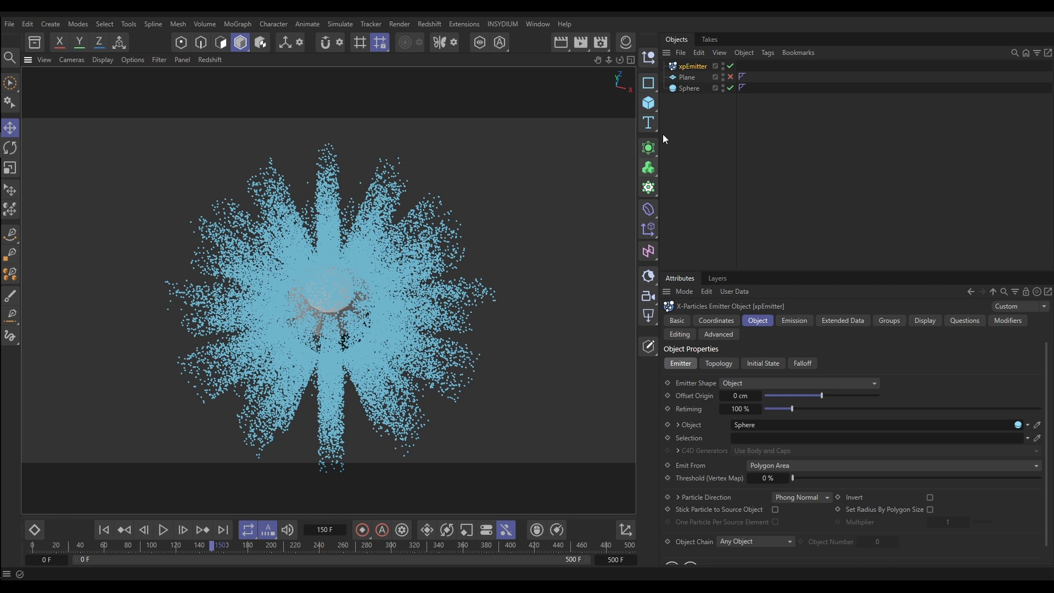
Step: Make the Plane visible and hide the Sphere in the Object Manager
left_click(731, 77)
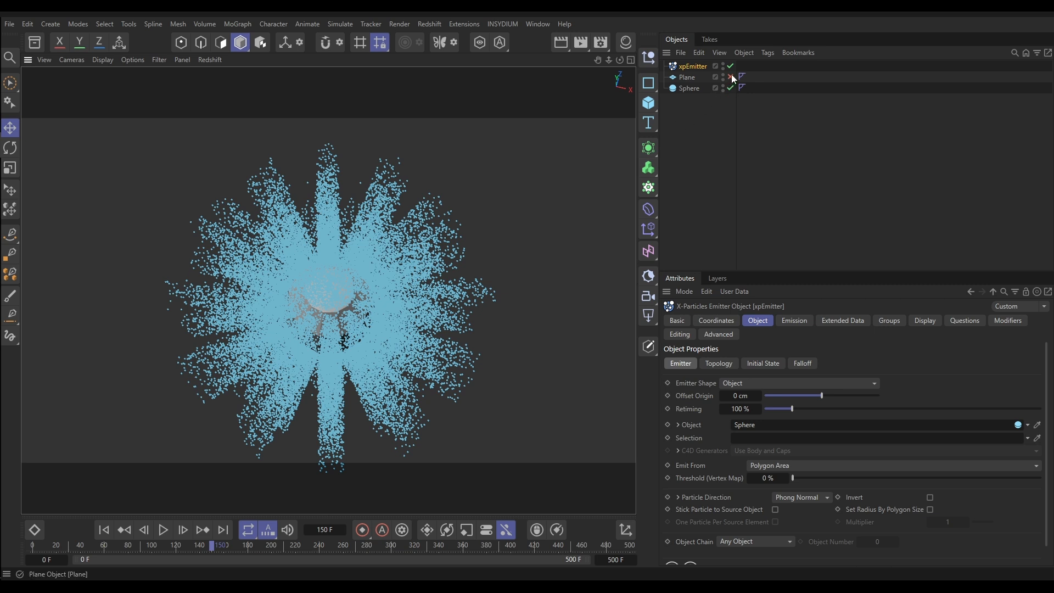
left_click(729, 77)
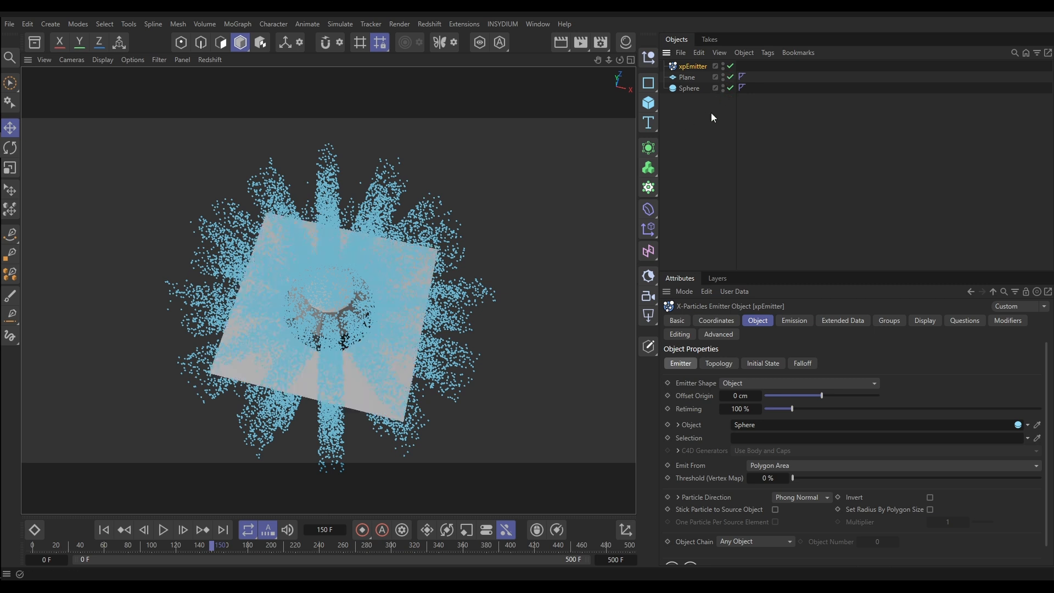
left_click(730, 88)
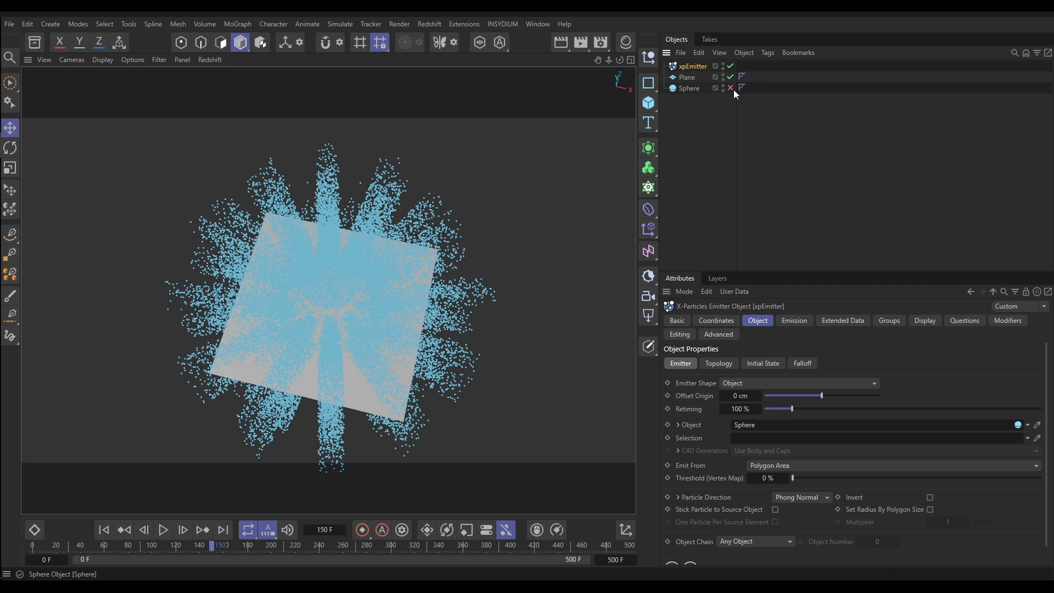
mouse_move(718, 237)
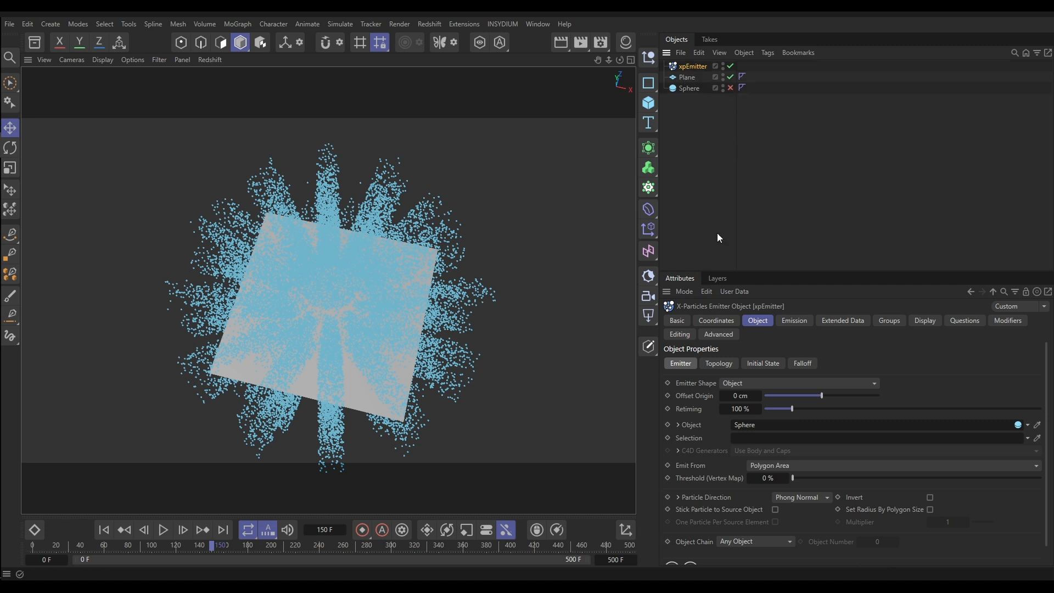
mouse_move(697, 92)
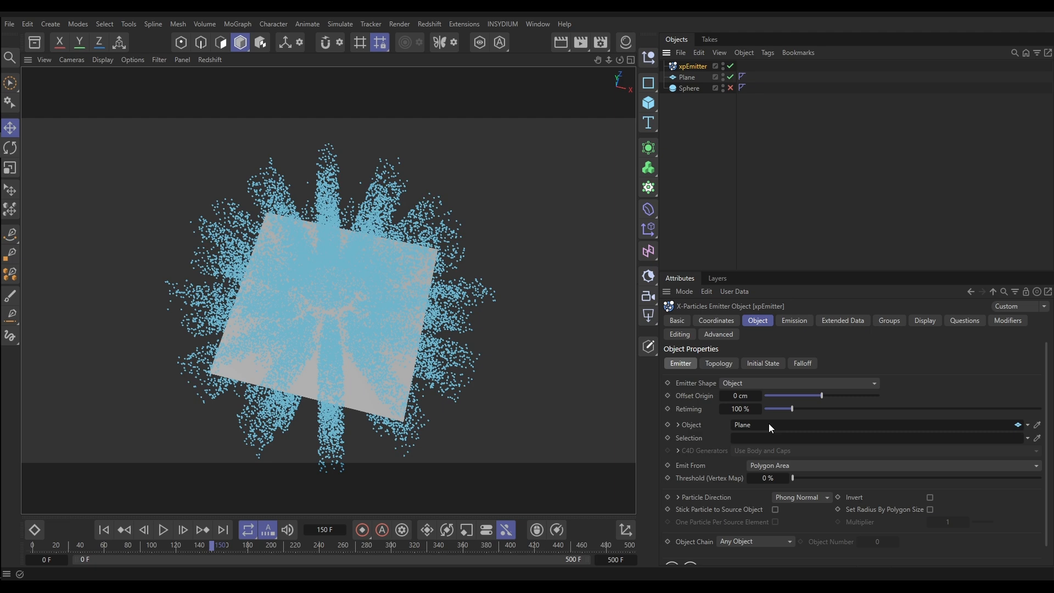
Step: Rewind and replay the simulation so particles rise from the plane, then stop
left_click(163, 531)
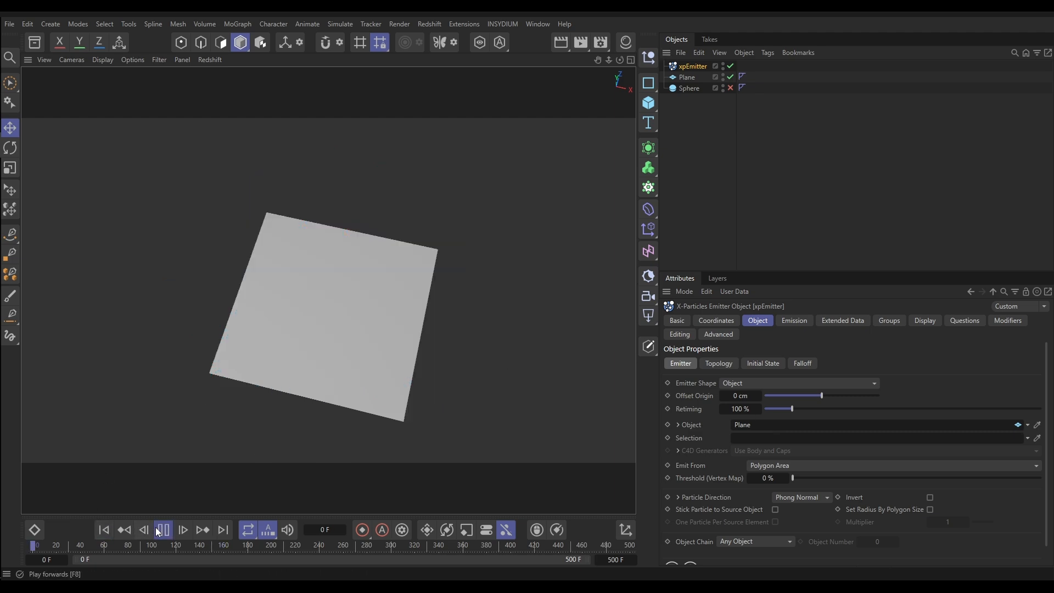
left_click(184, 531)
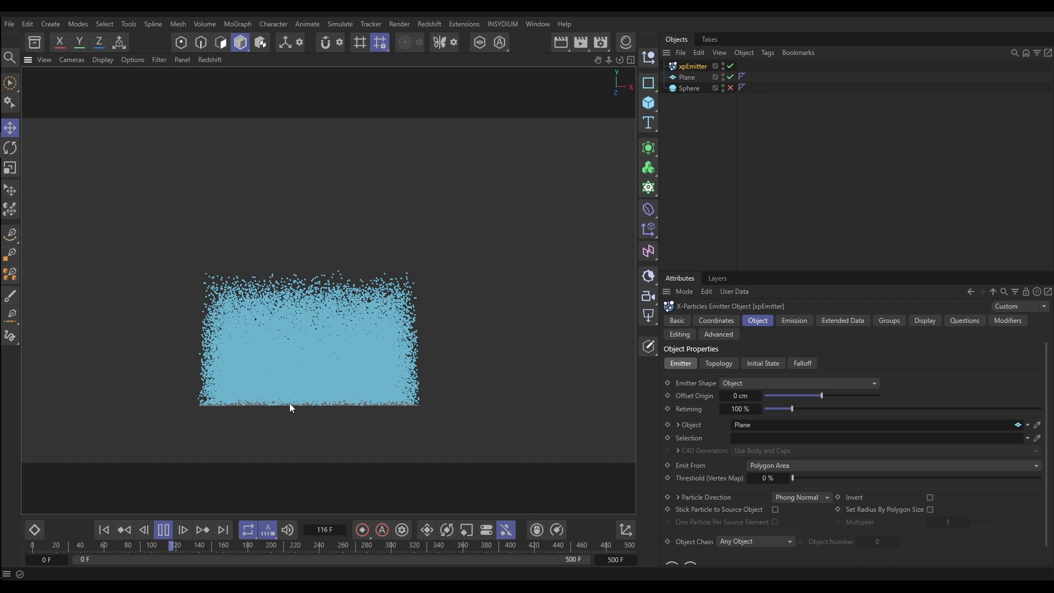
left_click(163, 531)
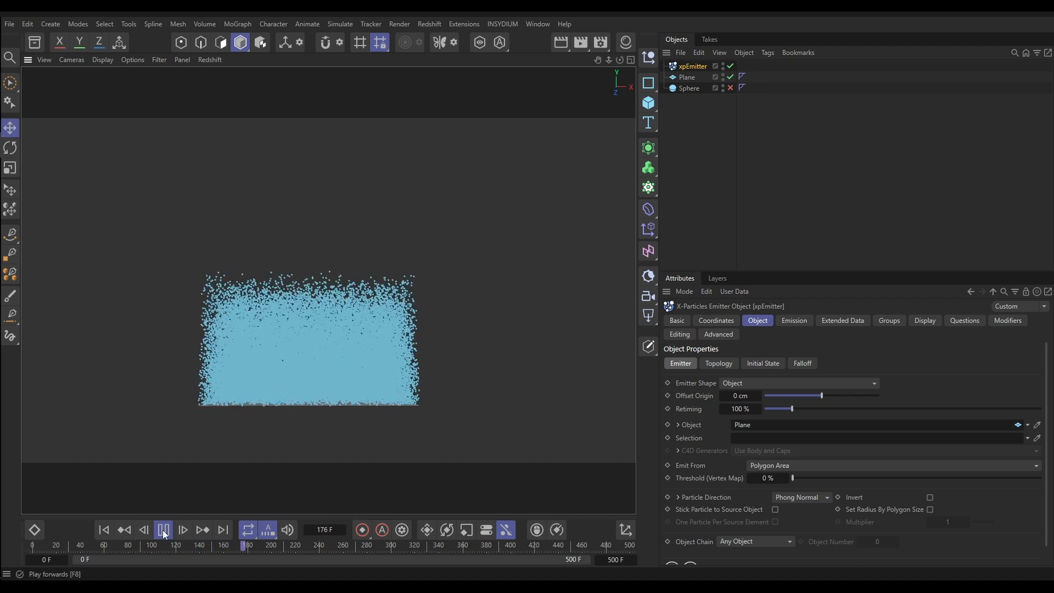
left_click(162, 529)
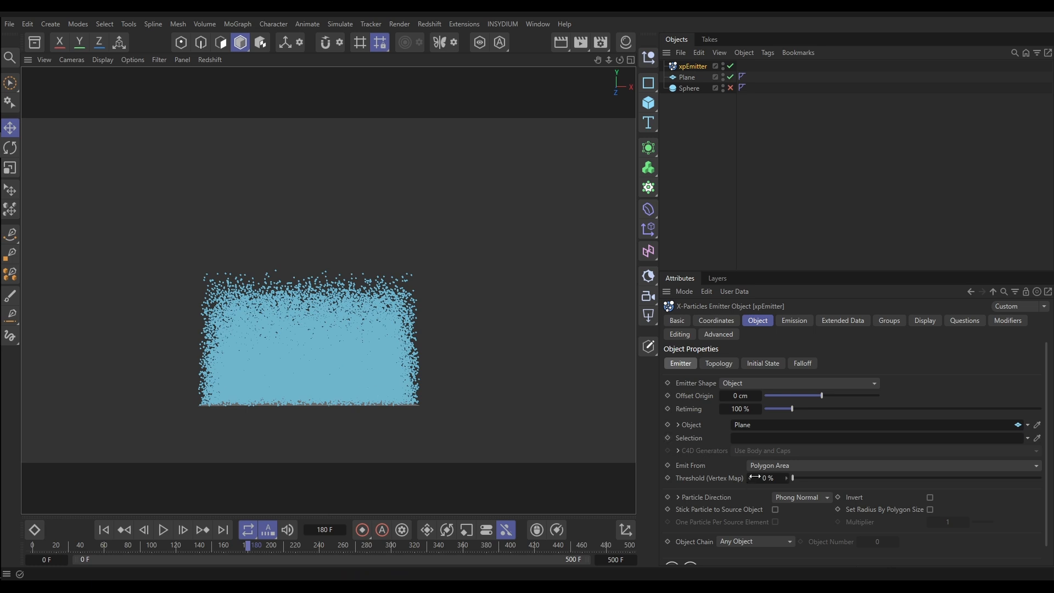
Step: Set Emit From to Polygon Center and Particle Direction to Normal for the plane emitter
left_click(894, 465)
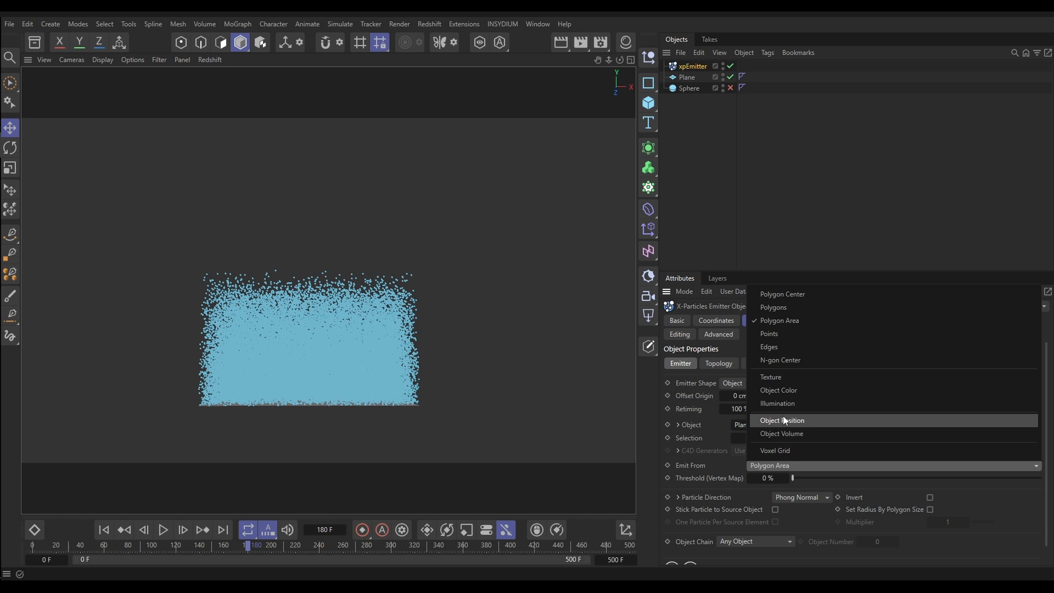
mouse_move(791, 356)
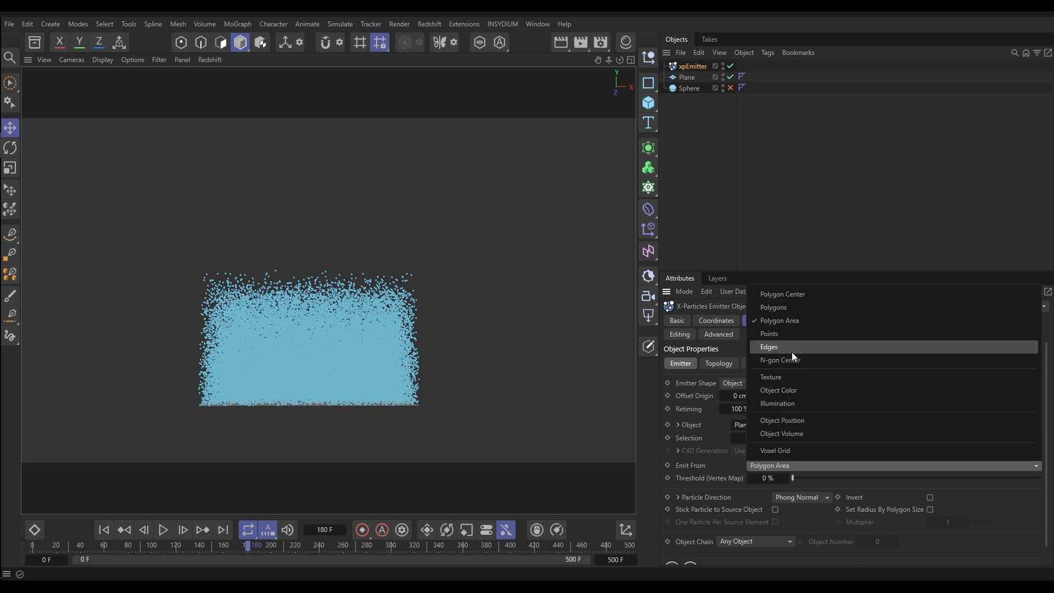
left_click(782, 295)
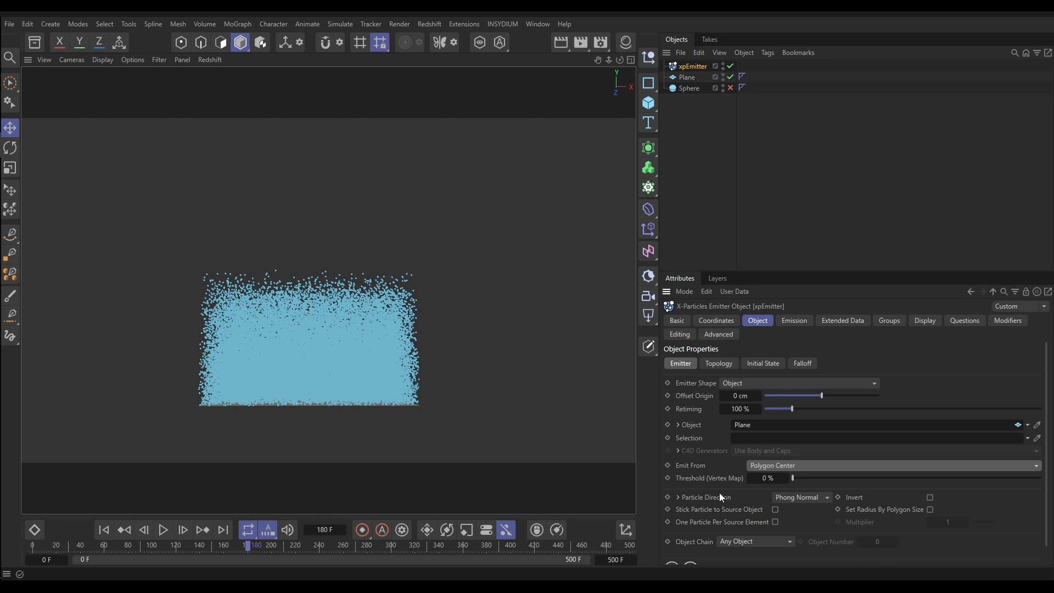
left_click(802, 496)
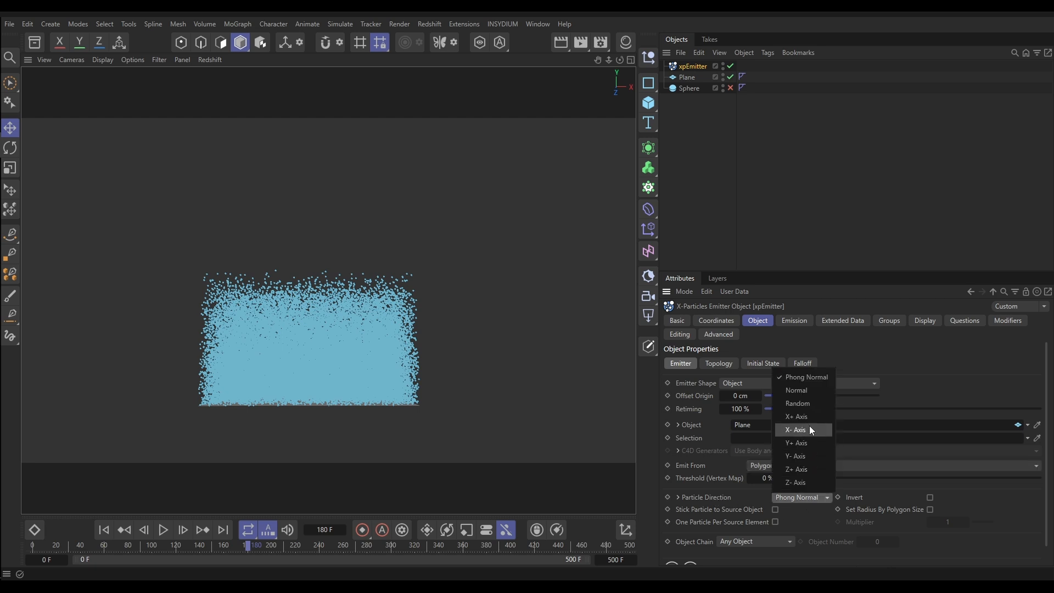
left_click(796, 389)
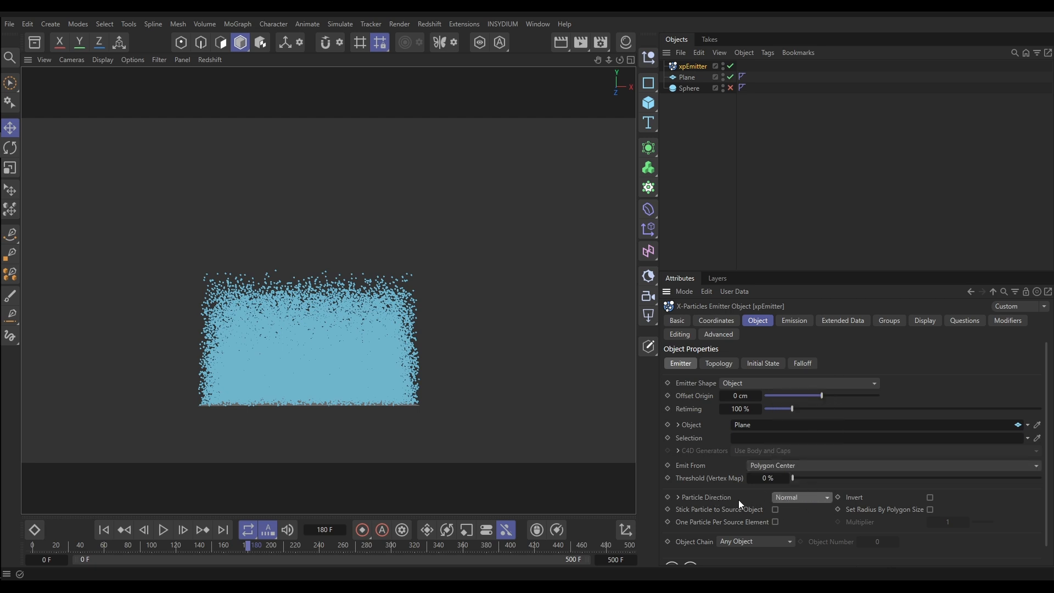
mouse_move(86, 542)
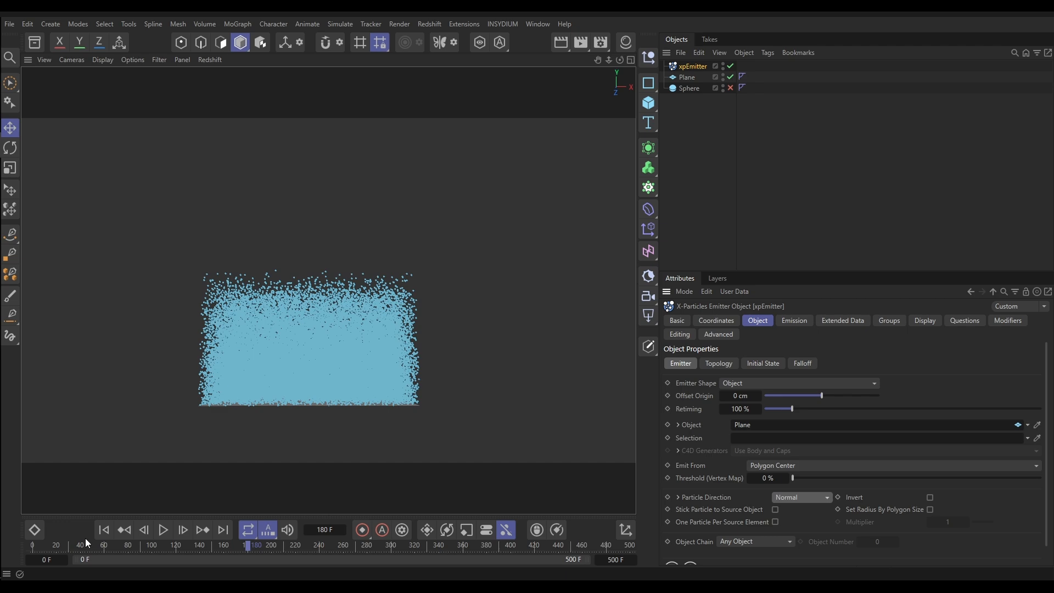
Step: Rewind, replay the vertical particle streams from the plane, and stop
left_click(162, 529)
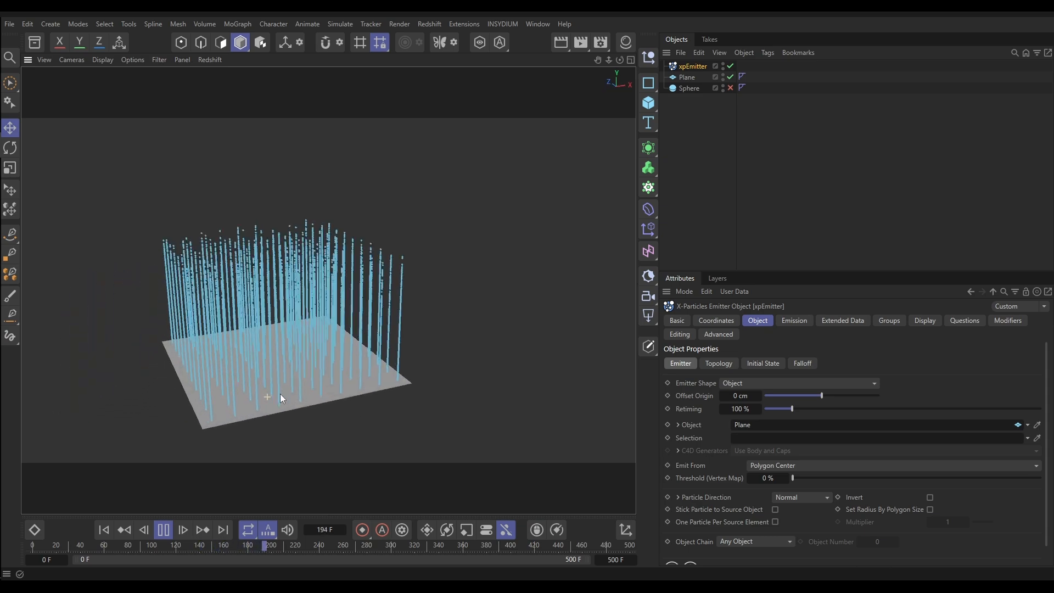
left_click(164, 529)
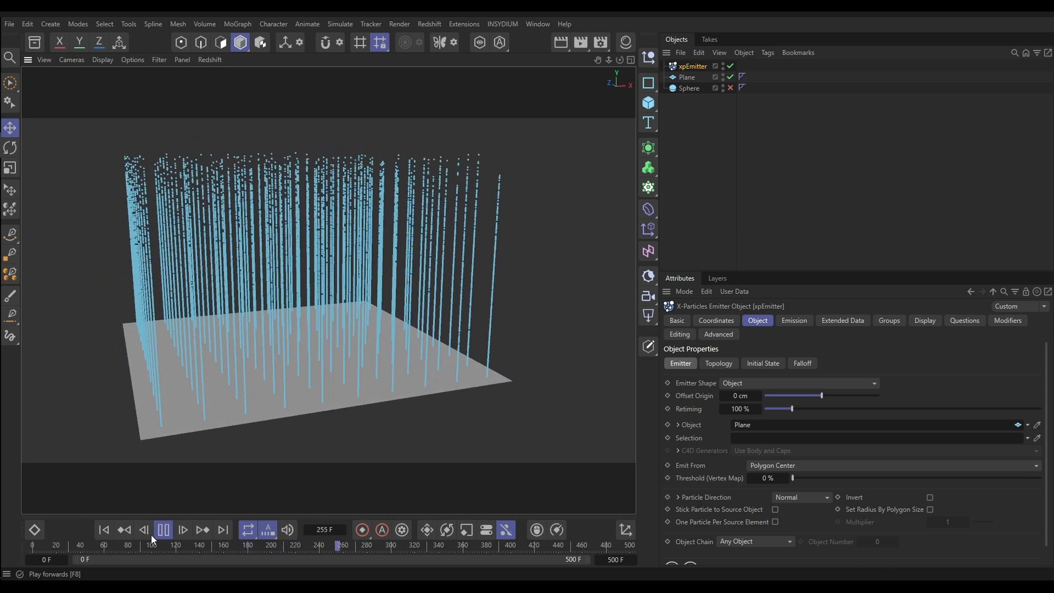
left_click(163, 529)
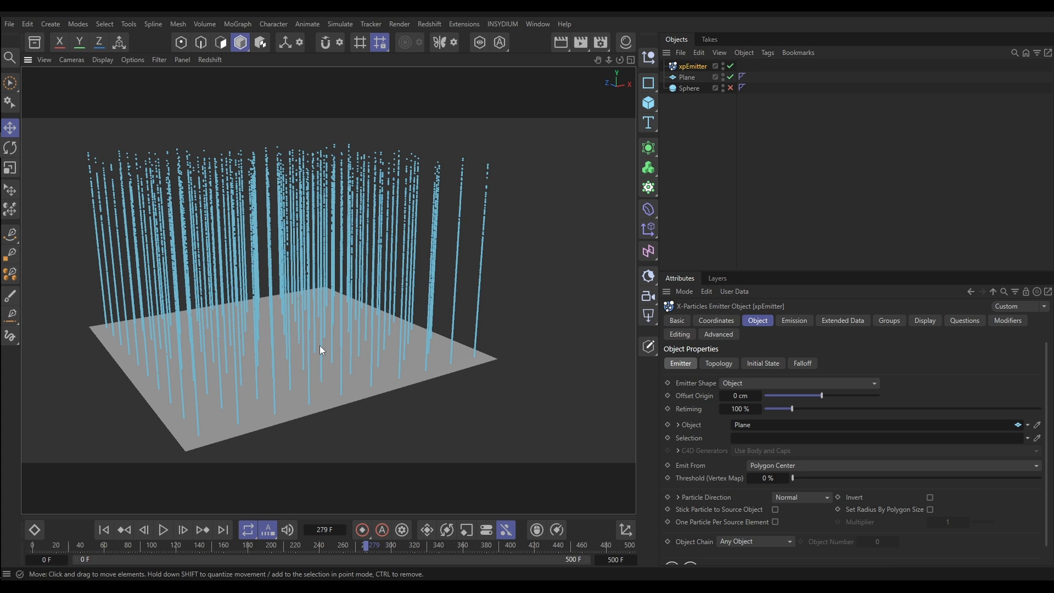
mouse_move(707, 534)
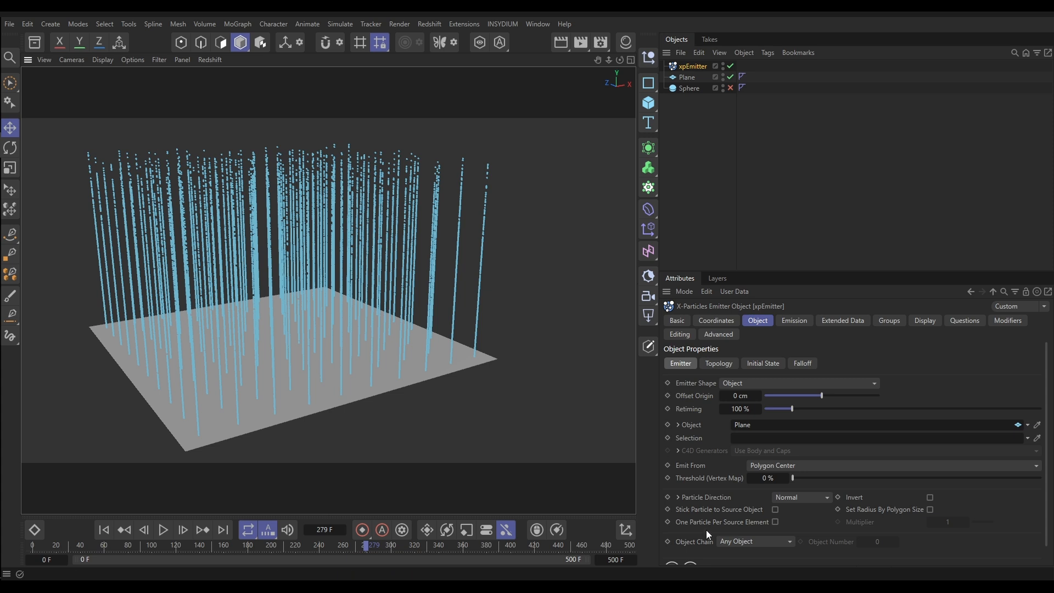
Step: Test Particle Direction Random by rewinding and replaying the scattered emission
left_click(800, 496)
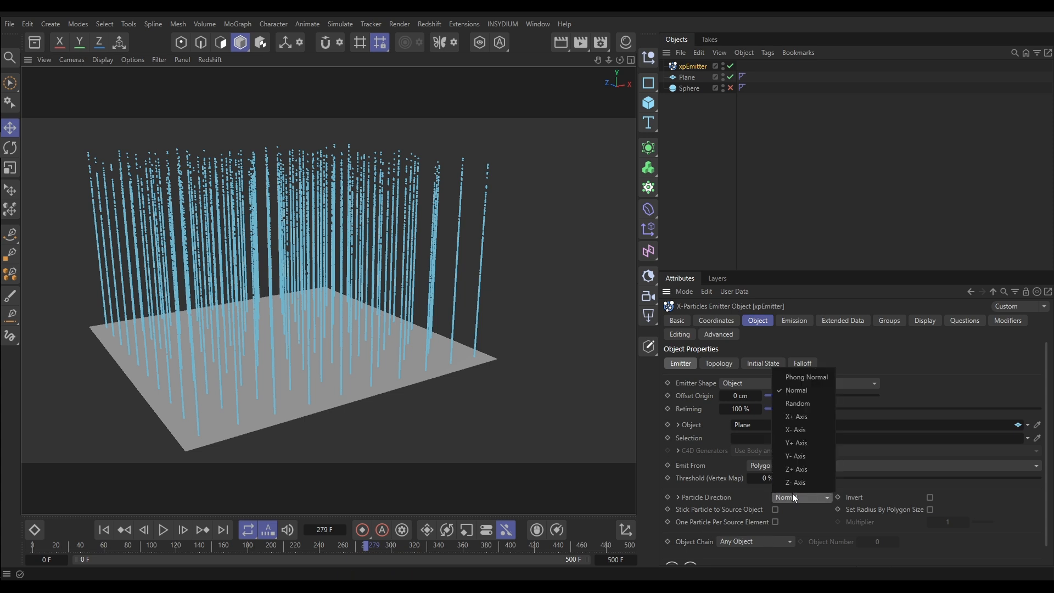
left_click(798, 403)
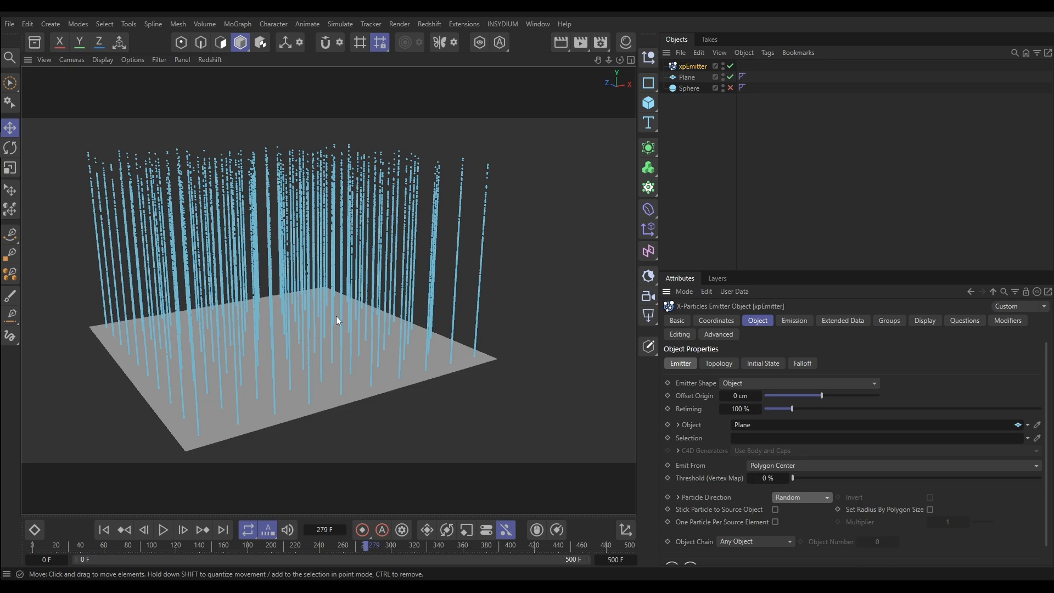
left_click(104, 530)
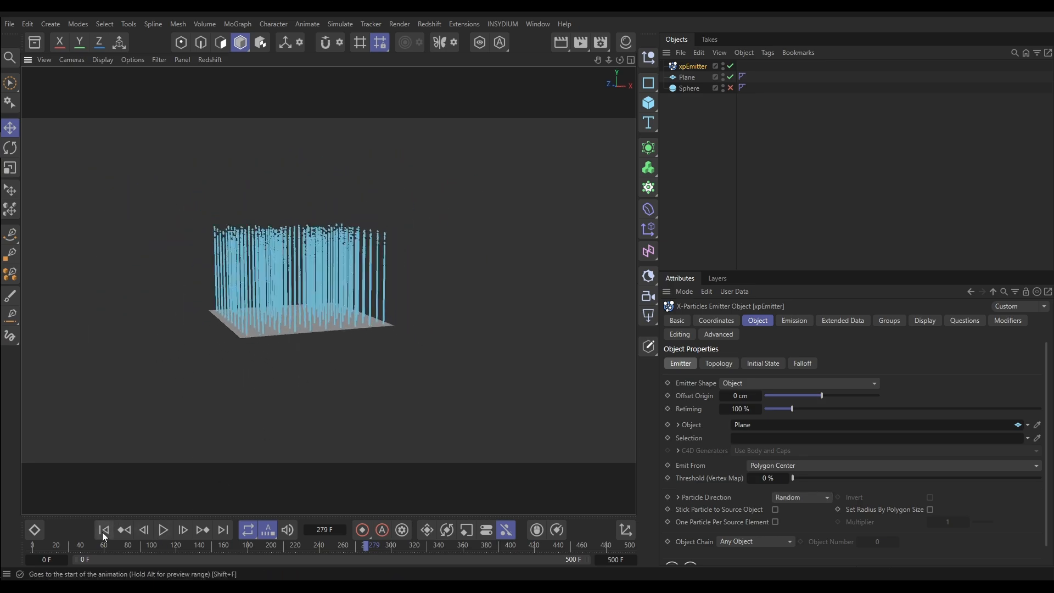
left_click(163, 530)
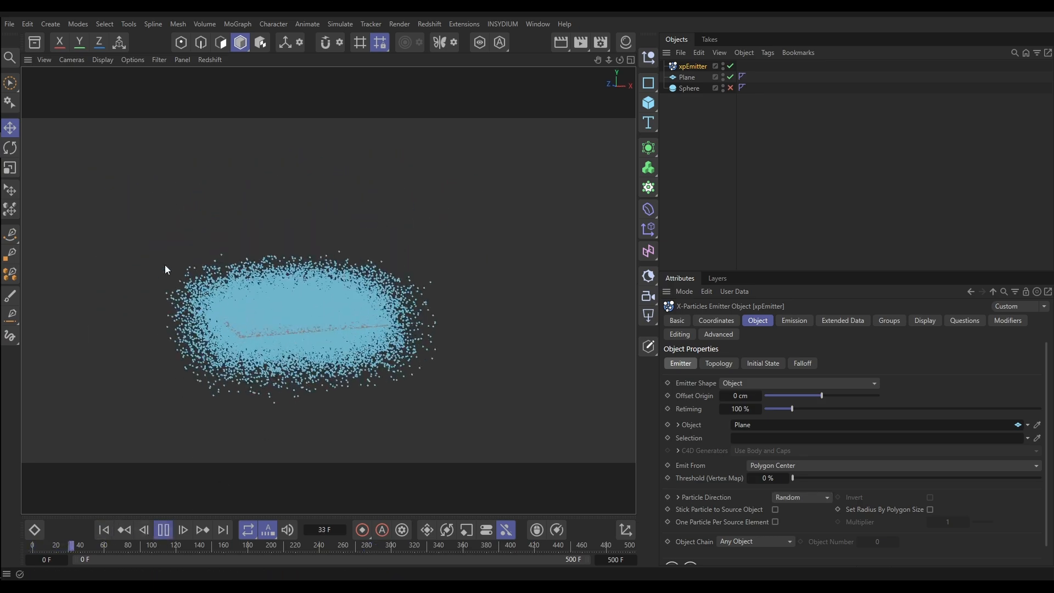
left_click(162, 529)
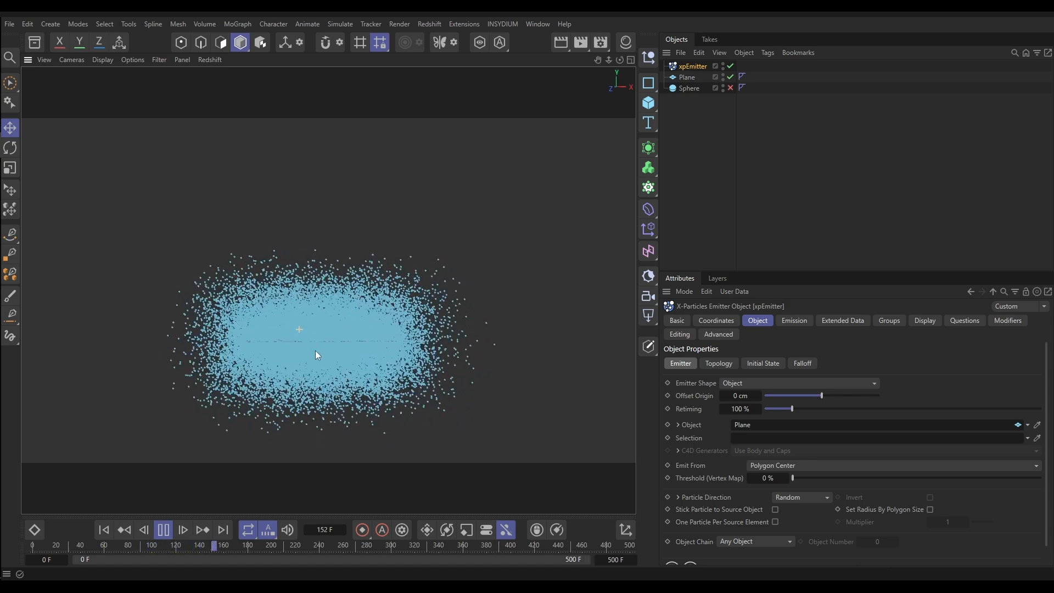
left_click(163, 530)
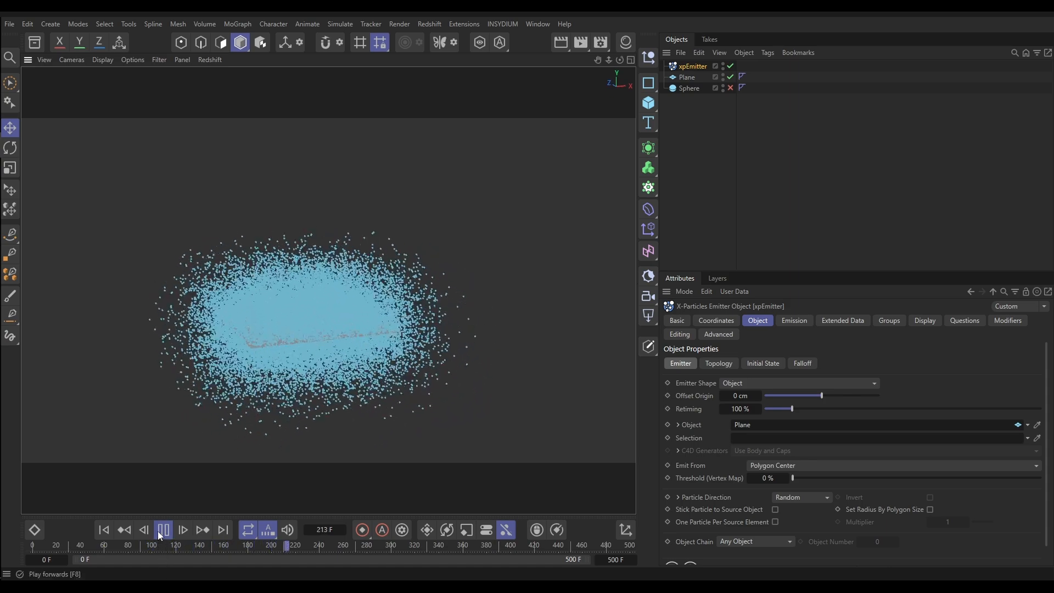
left_click(163, 529)
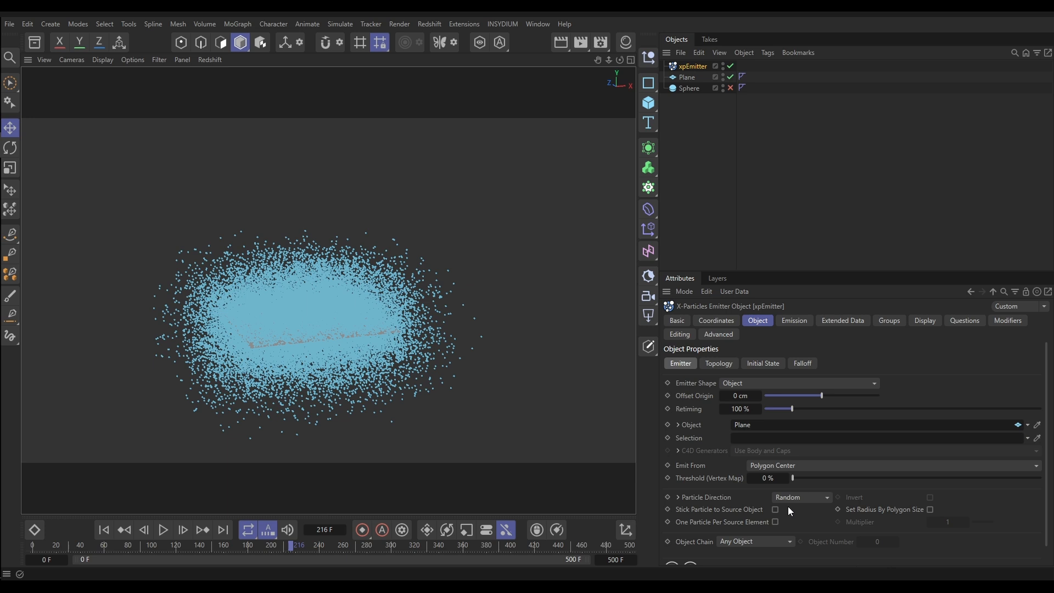
Step: Restore Particle Direction to Normal and replay the vertical streaks, pausing to inspect
left_click(800, 496)
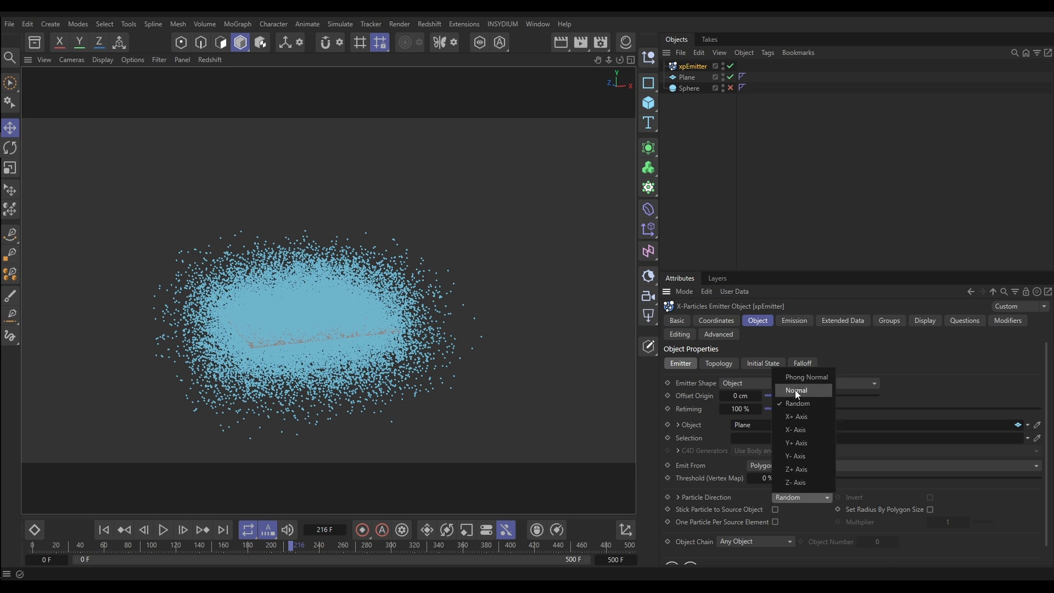
left_click(796, 391)
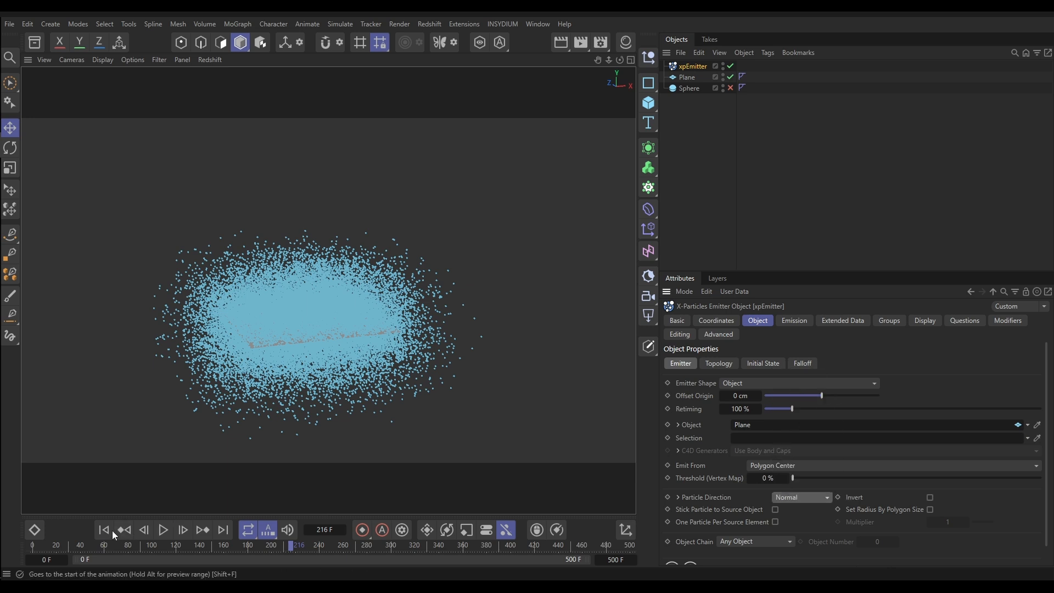
left_click(163, 529)
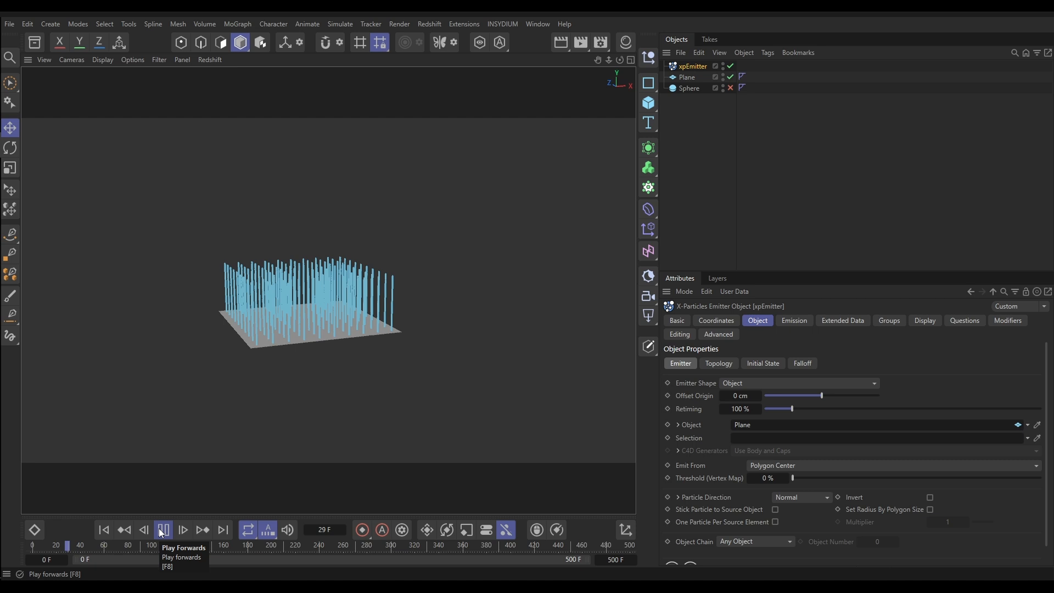
left_click(162, 530)
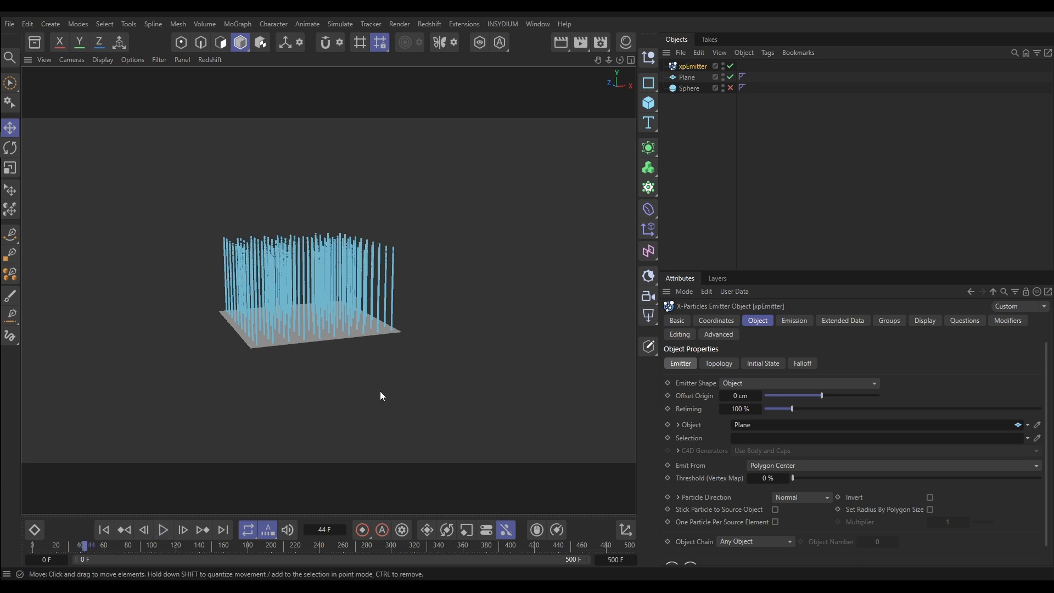
mouse_move(400, 298)
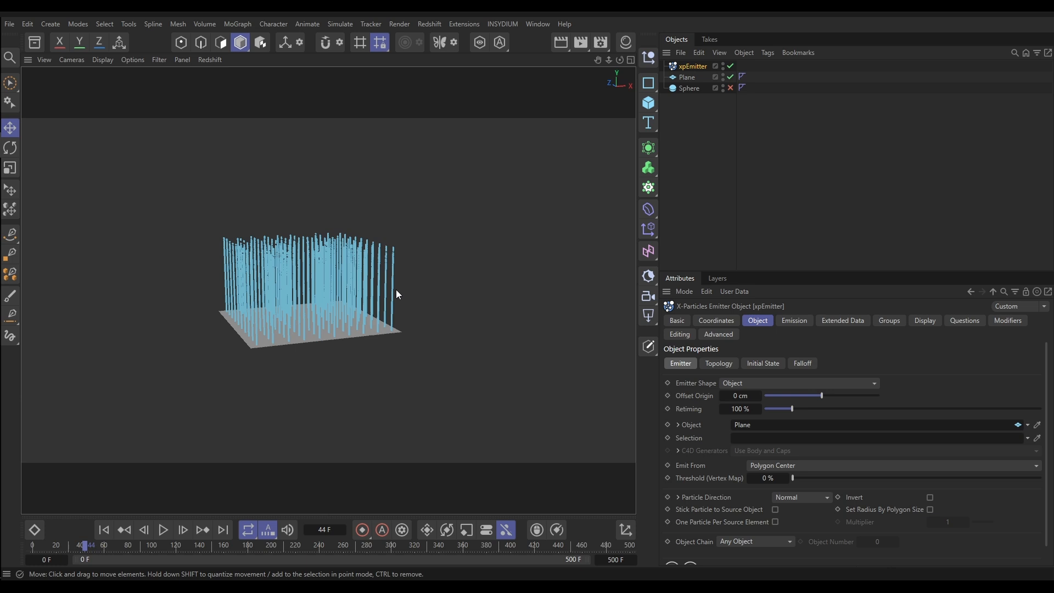
mouse_move(698, 503)
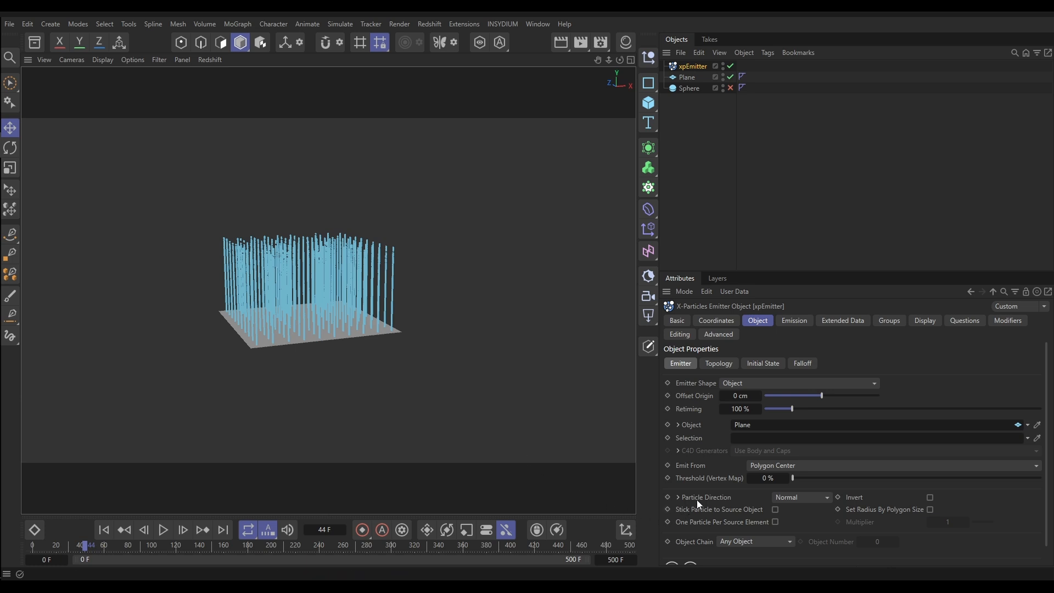
Step: Expand the Particle Direction group to reveal Perpendicular to Normal and the Random Blend curve
left_click(678, 497)
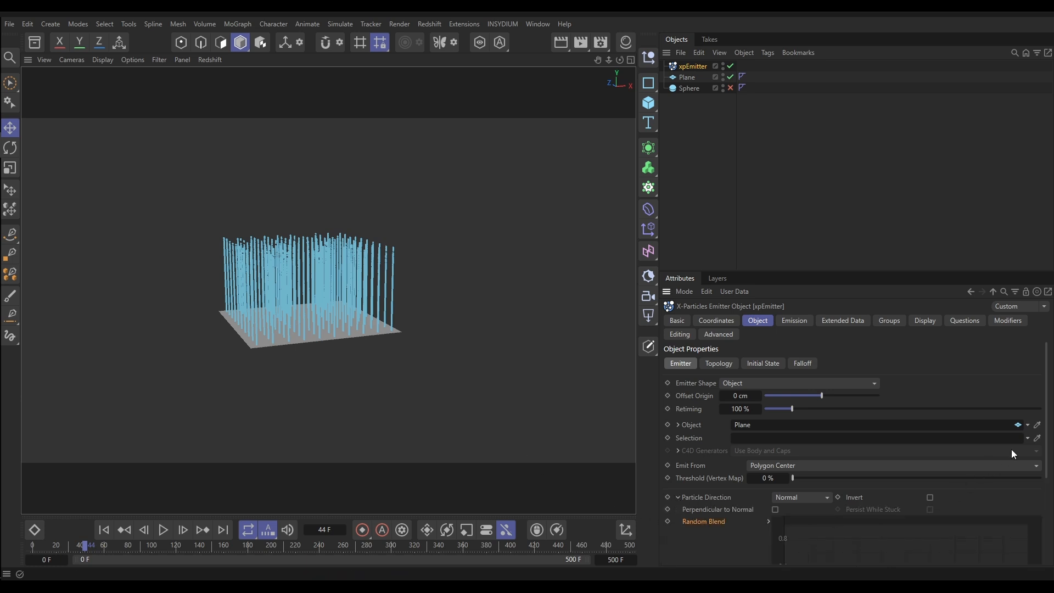
scroll("down", 3)
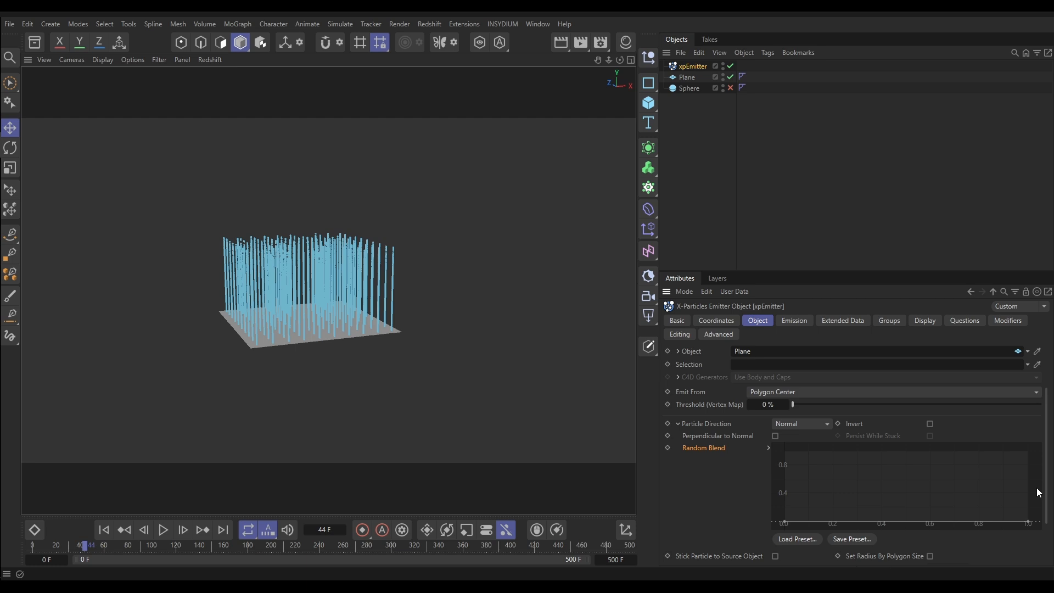
mouse_move(812, 494)
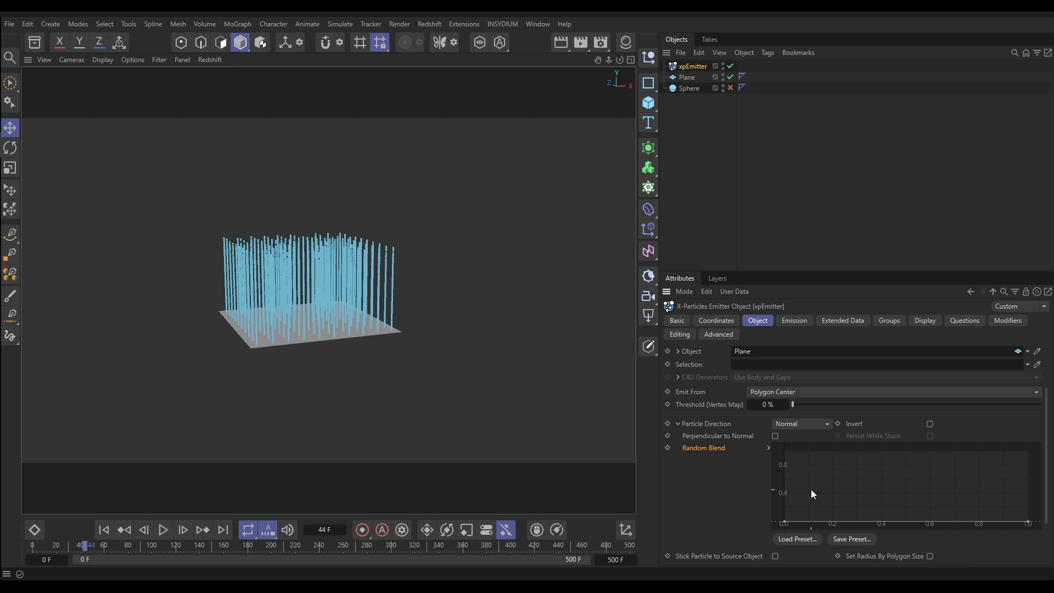
mouse_move(918, 497)
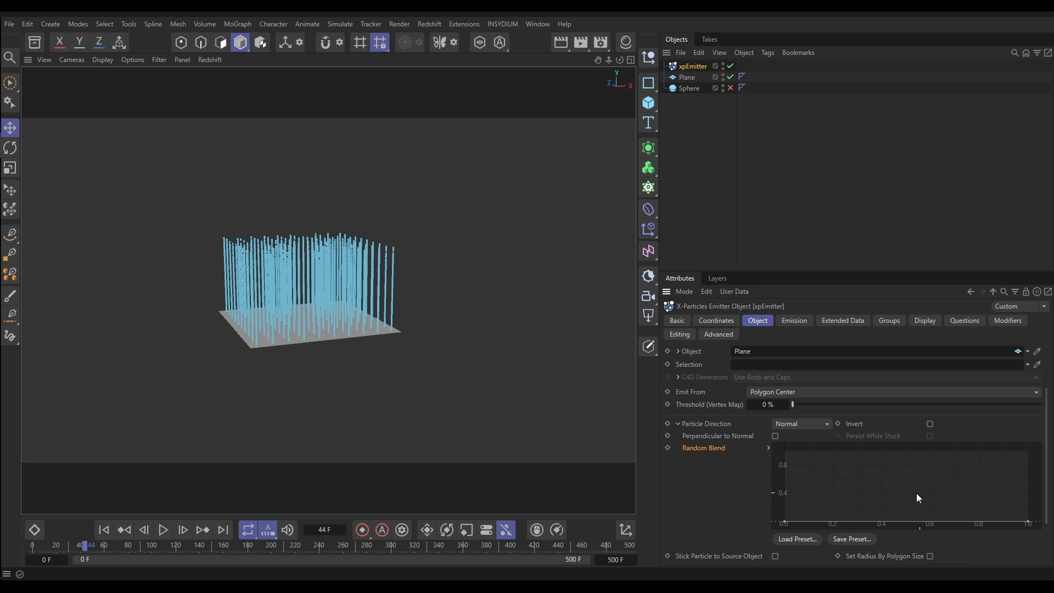
mouse_move(908, 499)
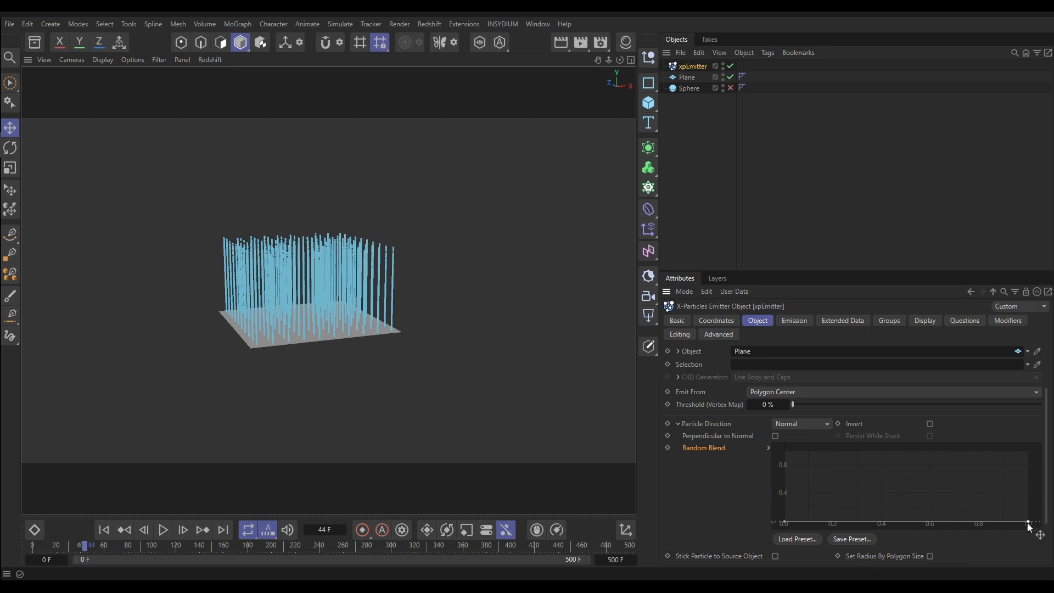
mouse_move(952, 536)
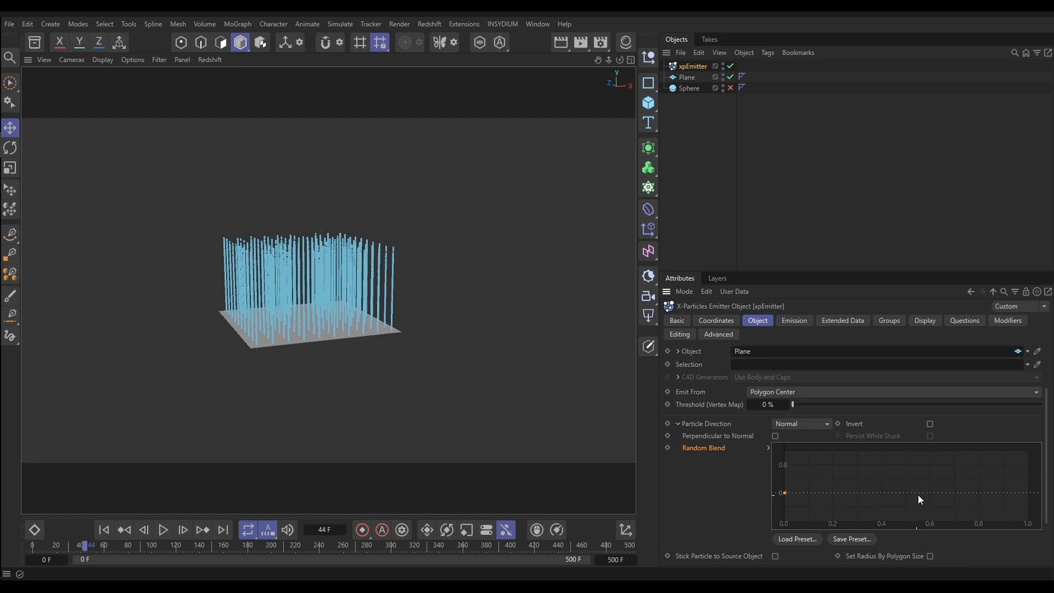
mouse_move(788, 496)
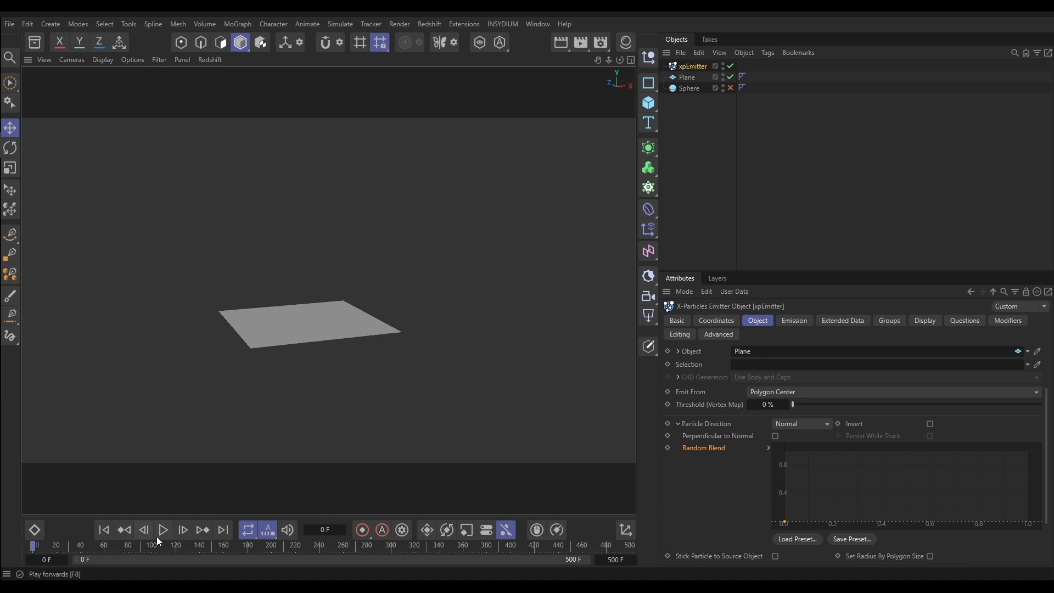
mouse_move(164, 529)
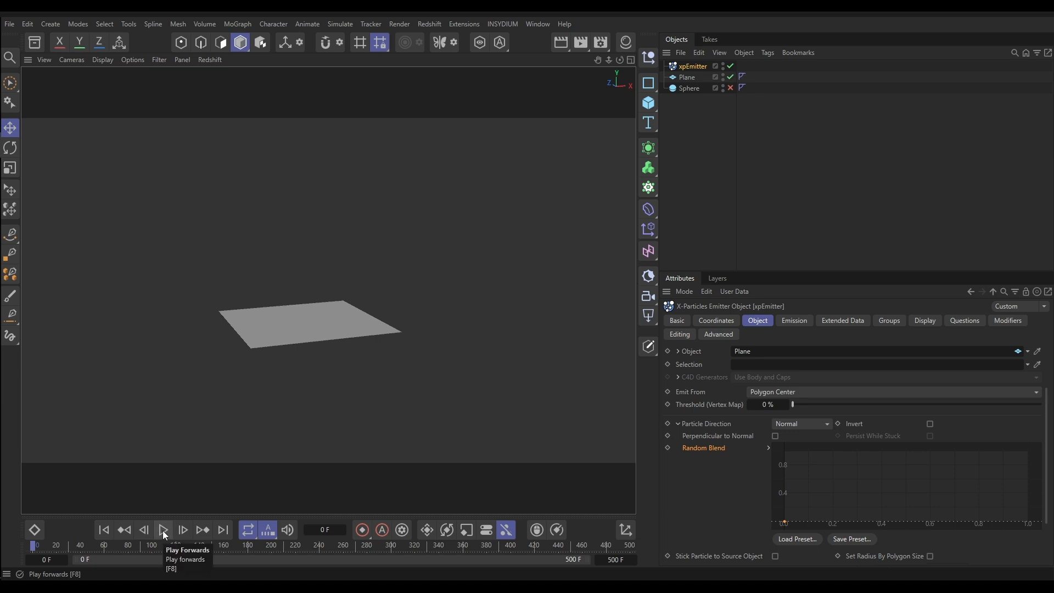
Step: Replay the simulation from frame 0 to check the spread, then select the blend curve's start point
left_click(163, 529)
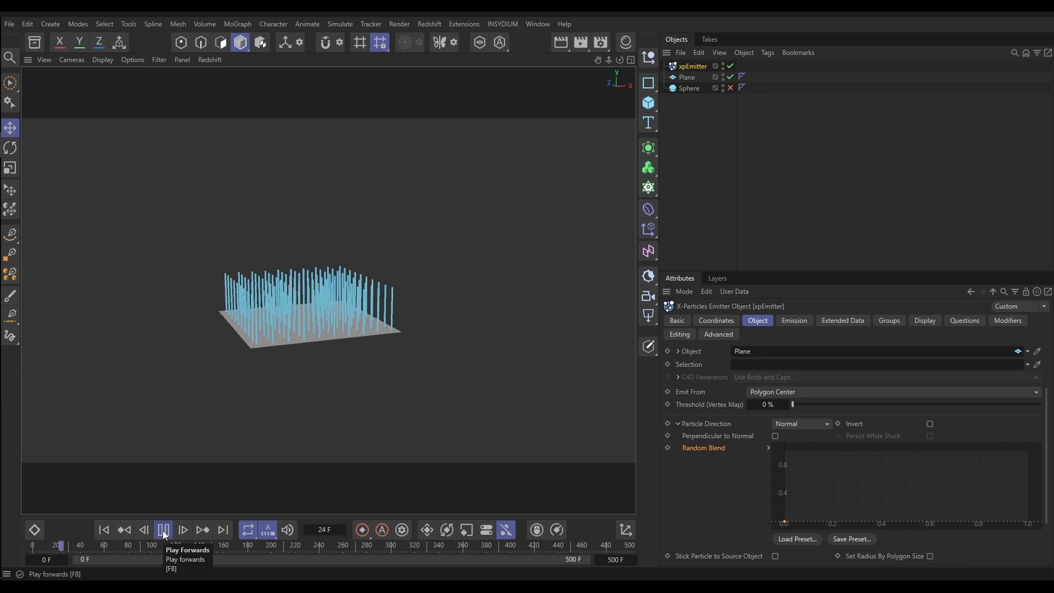
left_click(162, 530)
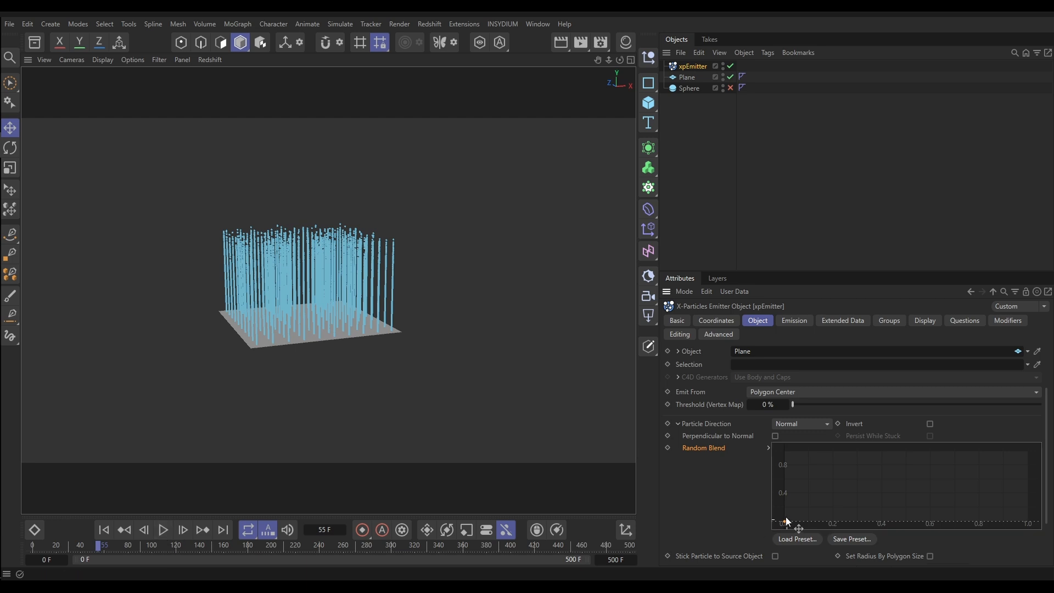
mouse_move(291, 345)
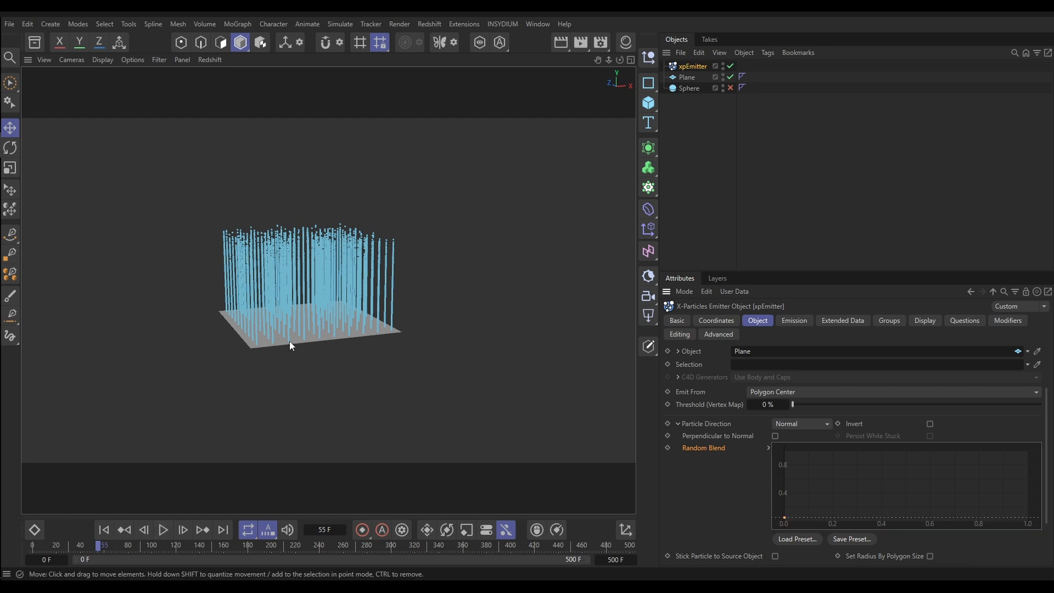
left_click(103, 530)
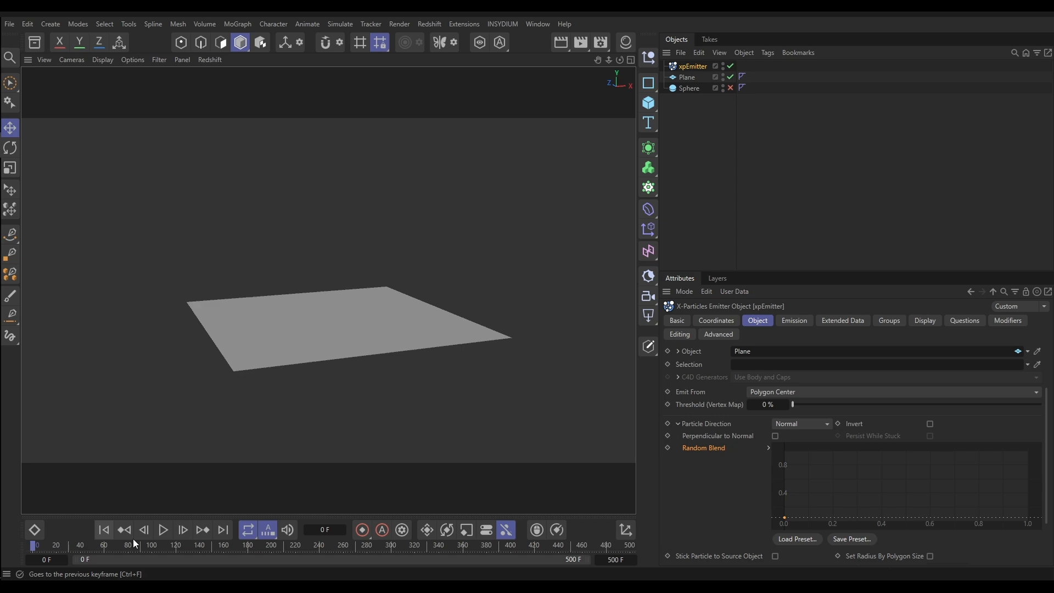
left_click(163, 530)
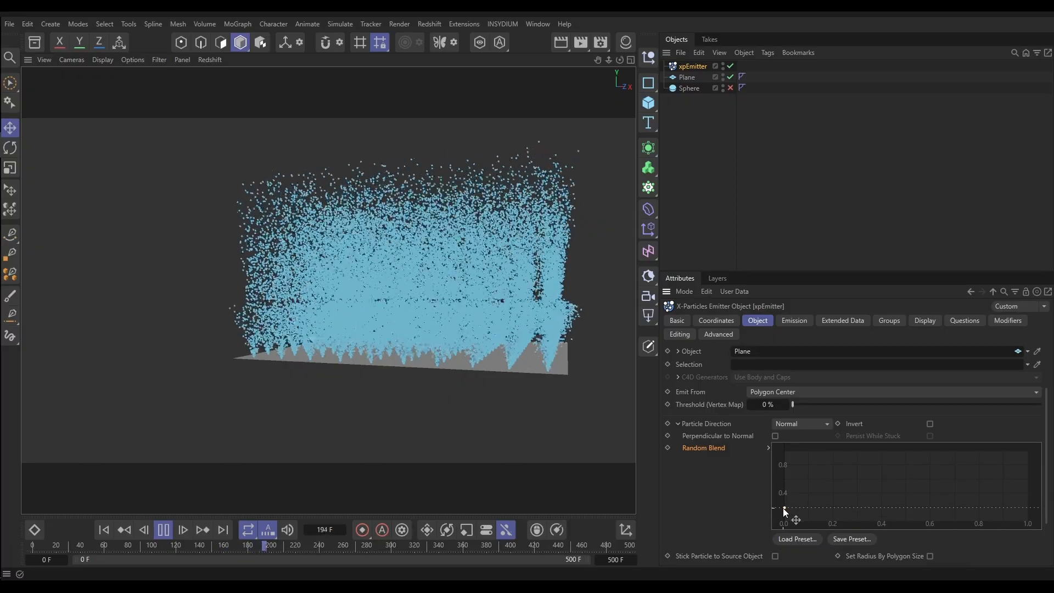
left_click(182, 535)
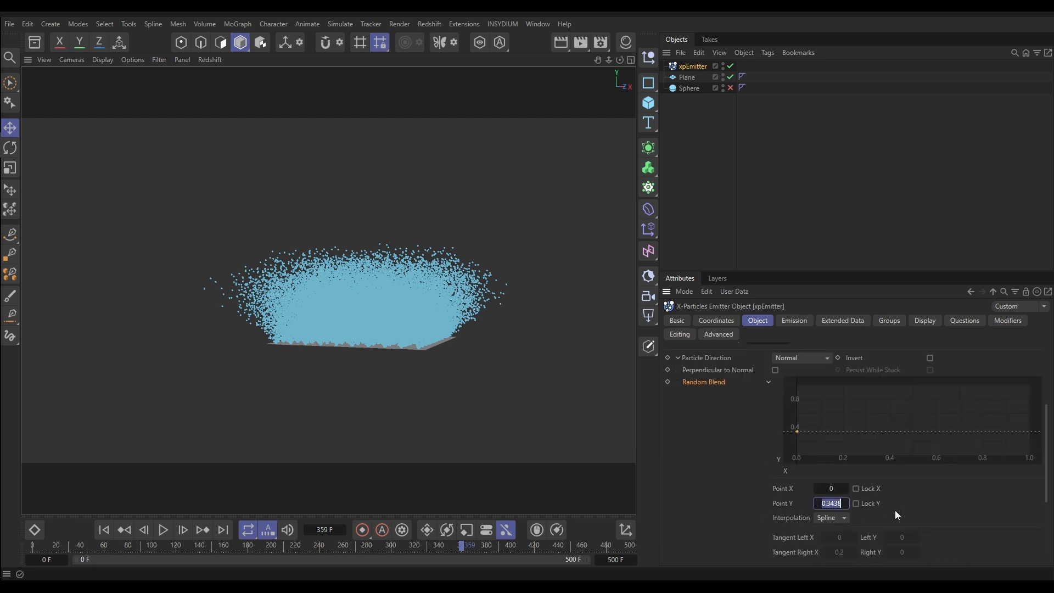
Step: Enter 0.5 for the start point's Y value and replay from frame 0 to see the wider cloud
type("0.5")
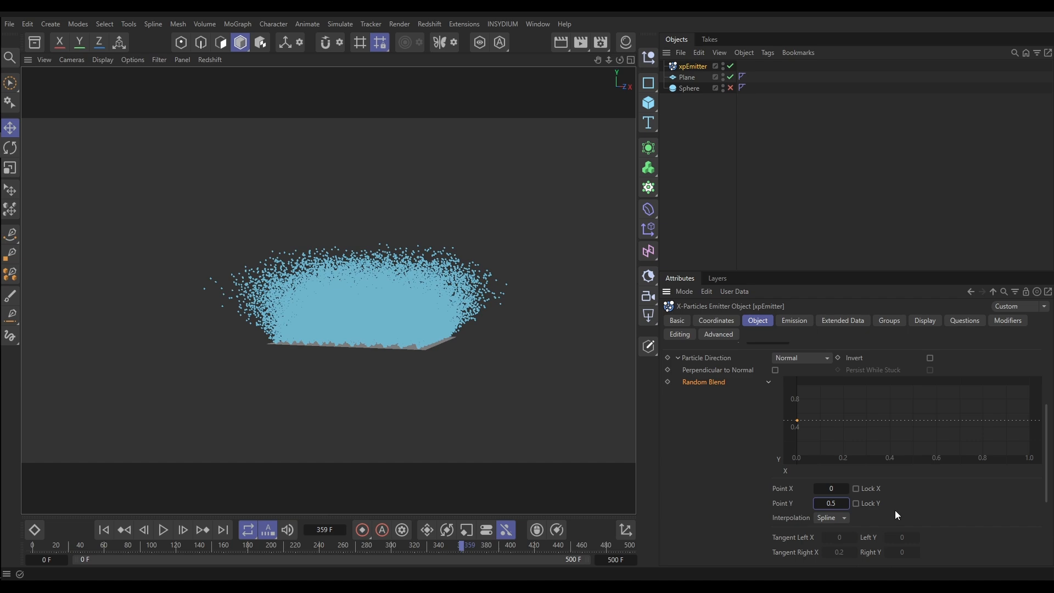
left_click(103, 531)
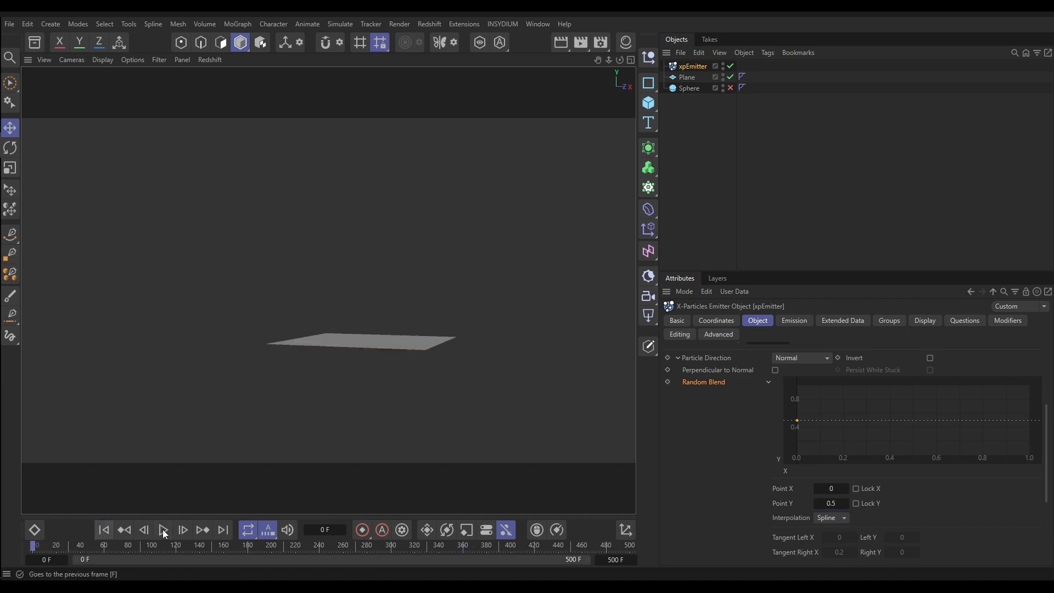
left_click(163, 531)
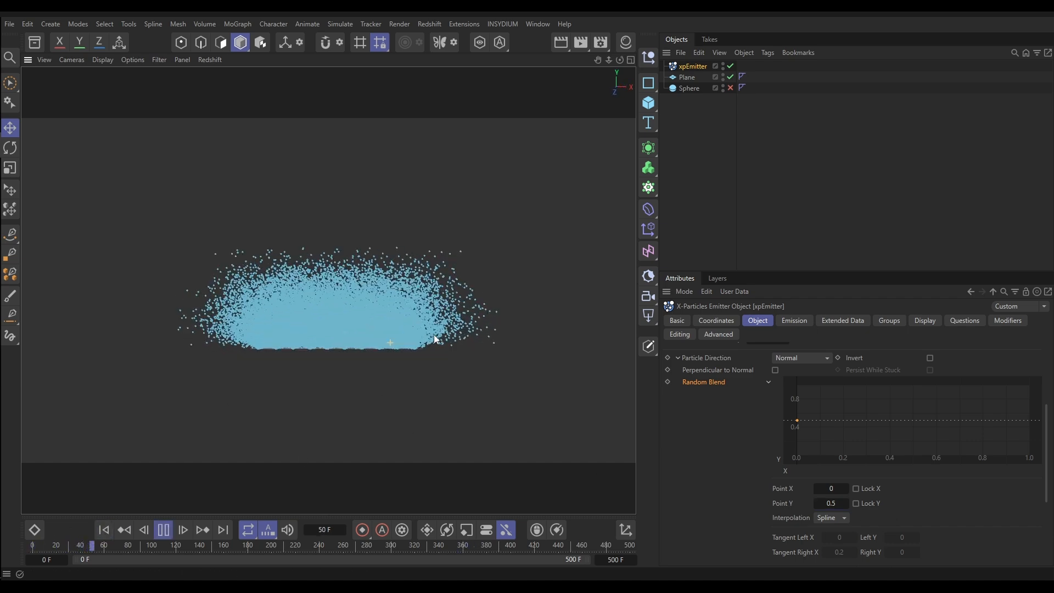
left_click(163, 530)
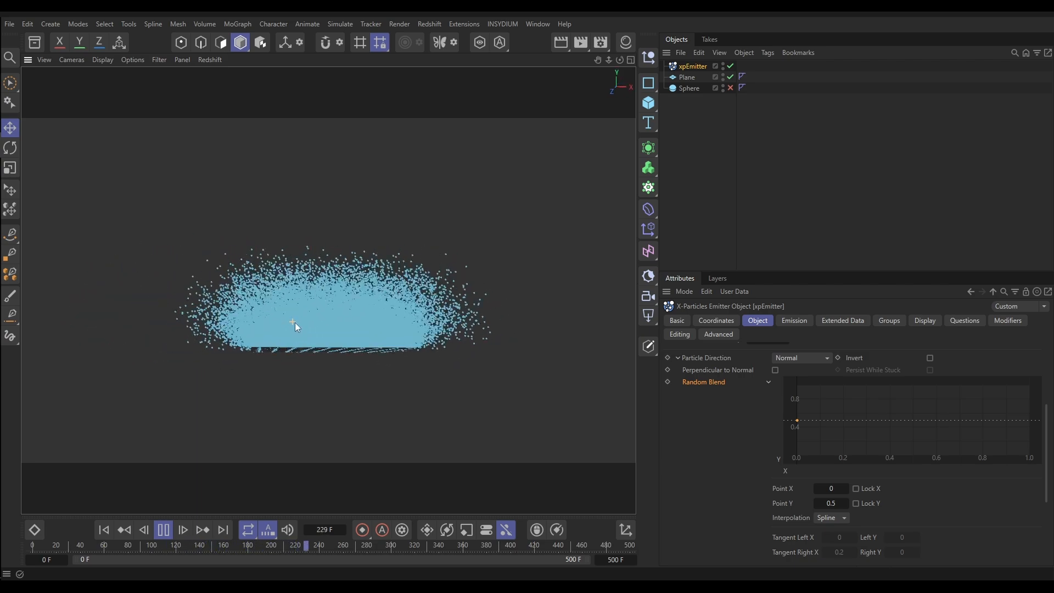
left_click(162, 530)
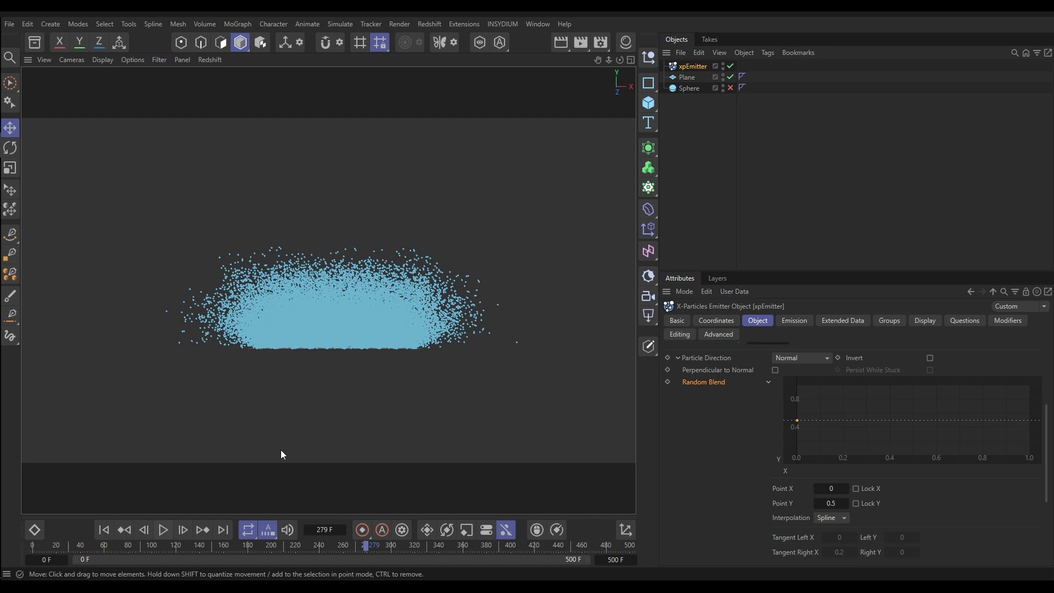
mouse_move(331, 456)
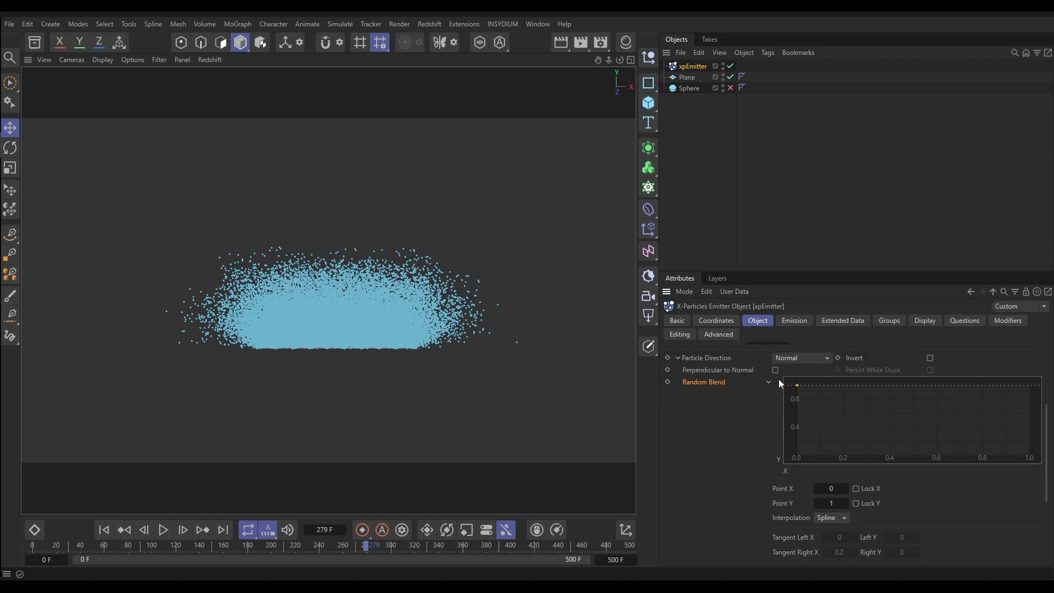
Step: Replay the simulation with the start point at 1, then again lowered to about 0.1
left_click(163, 530)
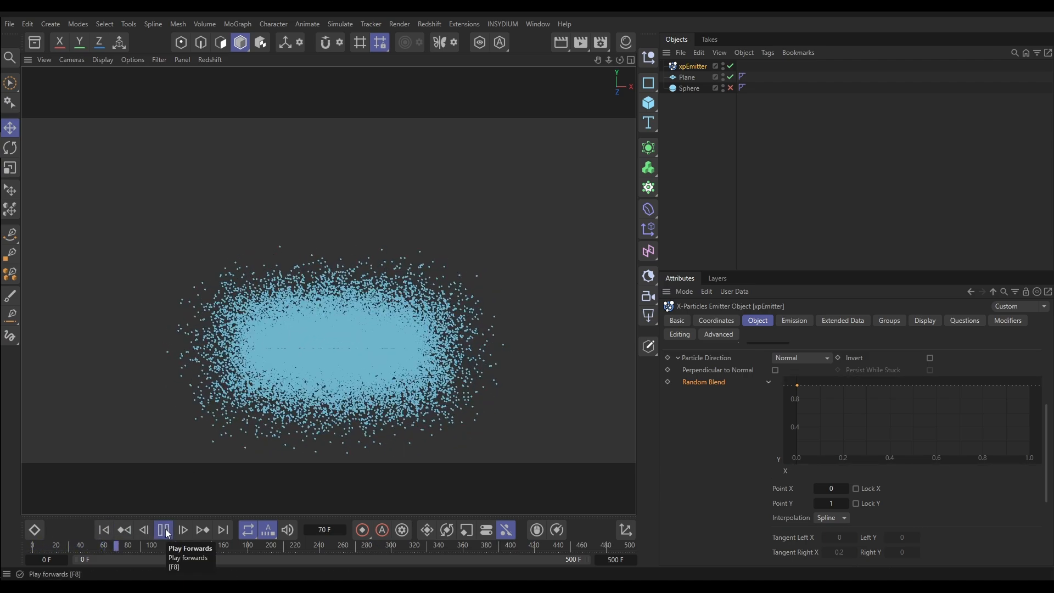
left_click(163, 529)
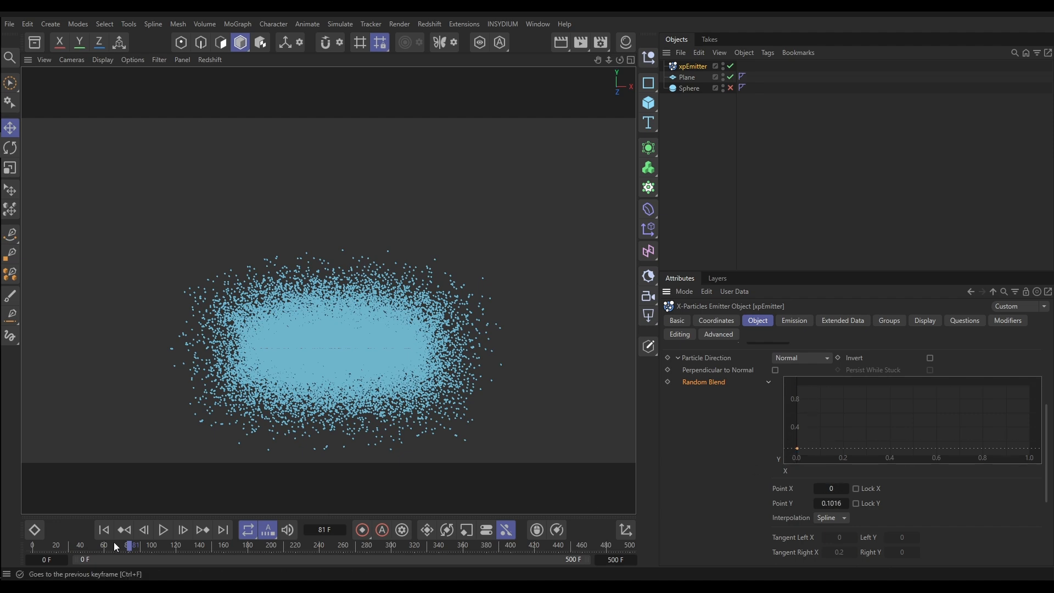
left_click(162, 531)
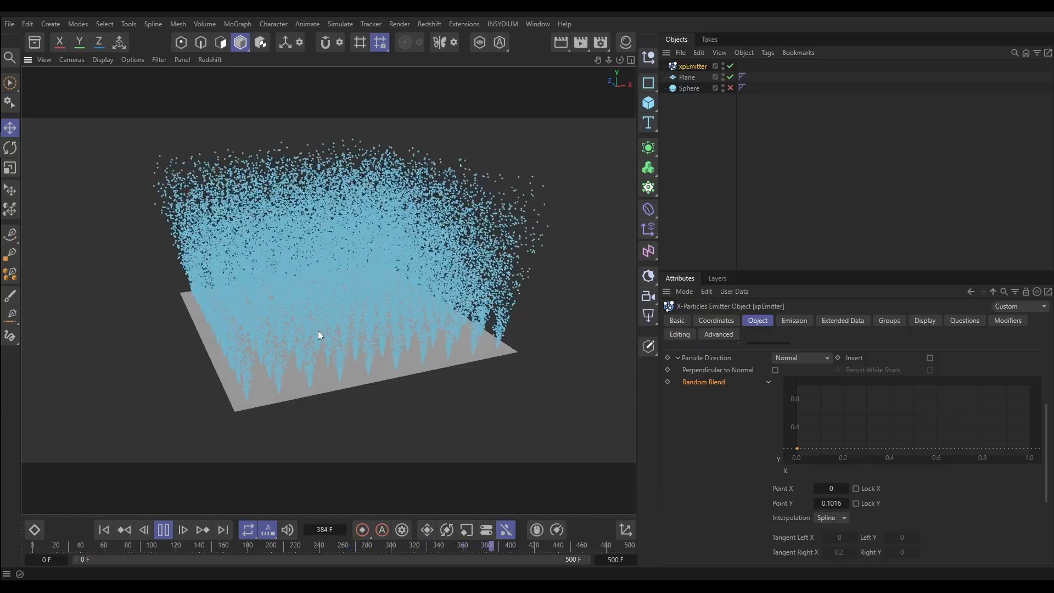
left_click(163, 529)
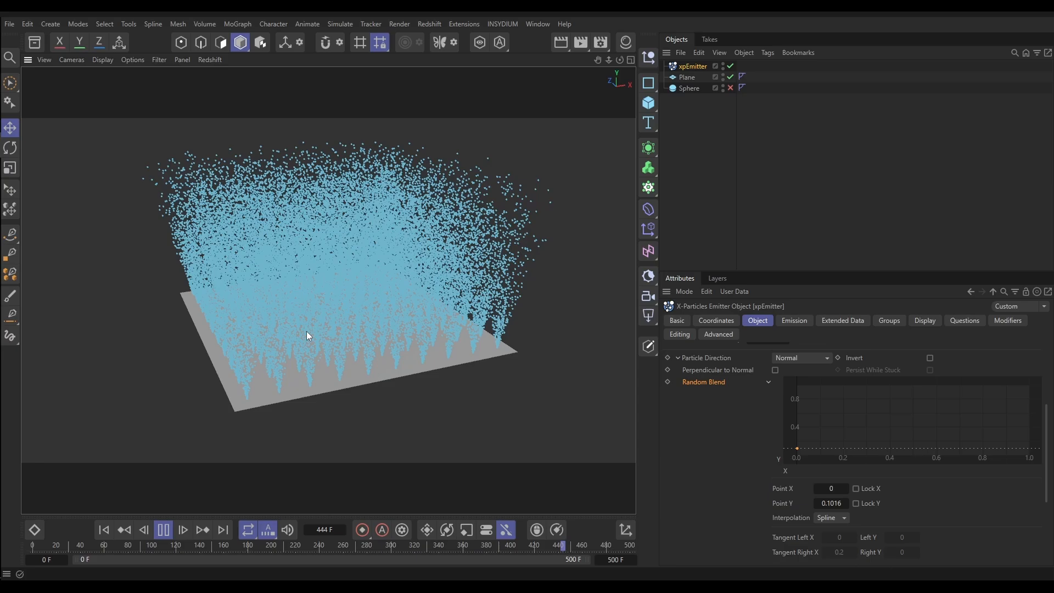